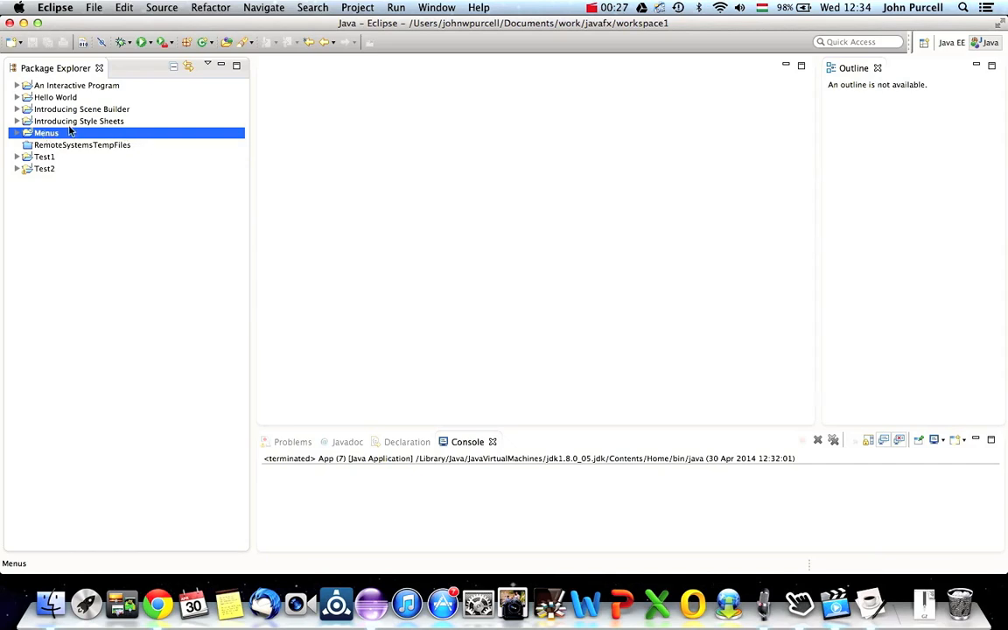
# - Select the Menus project, run its Hello World app, and close the window
pyautogui.click(79, 121)
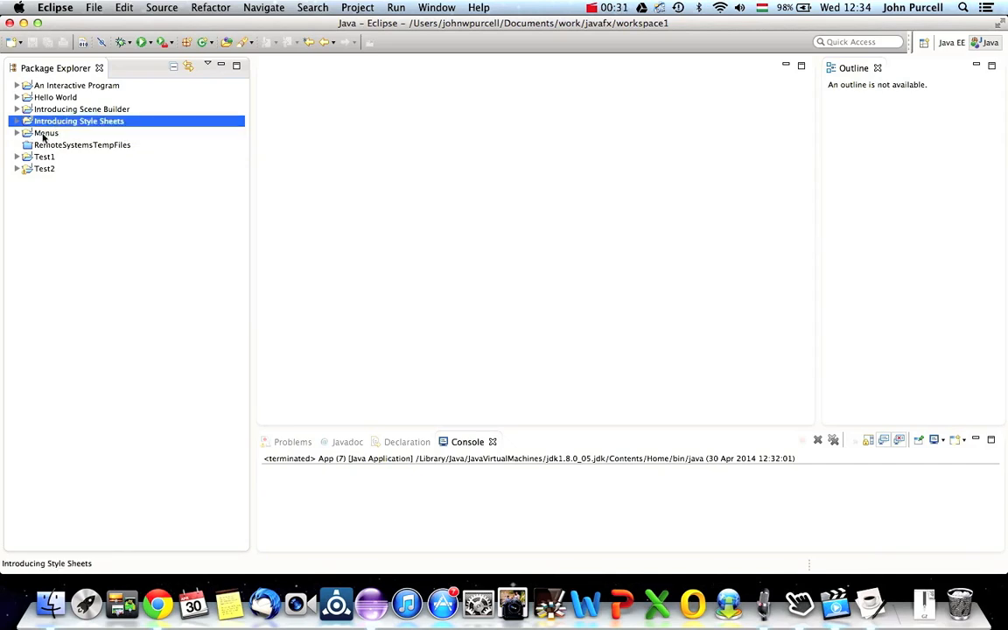
pyautogui.click(46, 132)
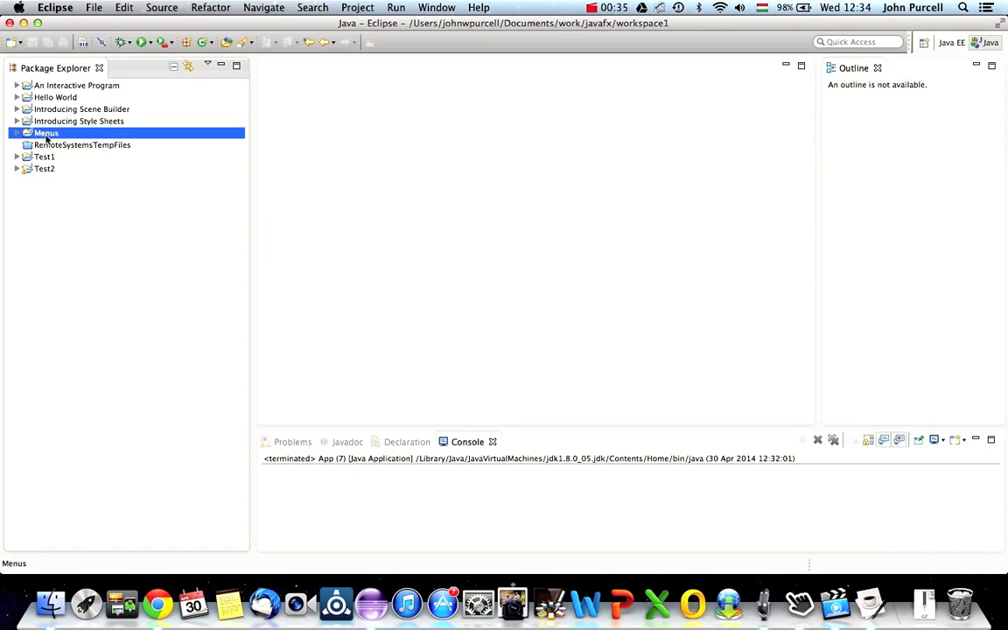
pyautogui.moveTo(128, 256)
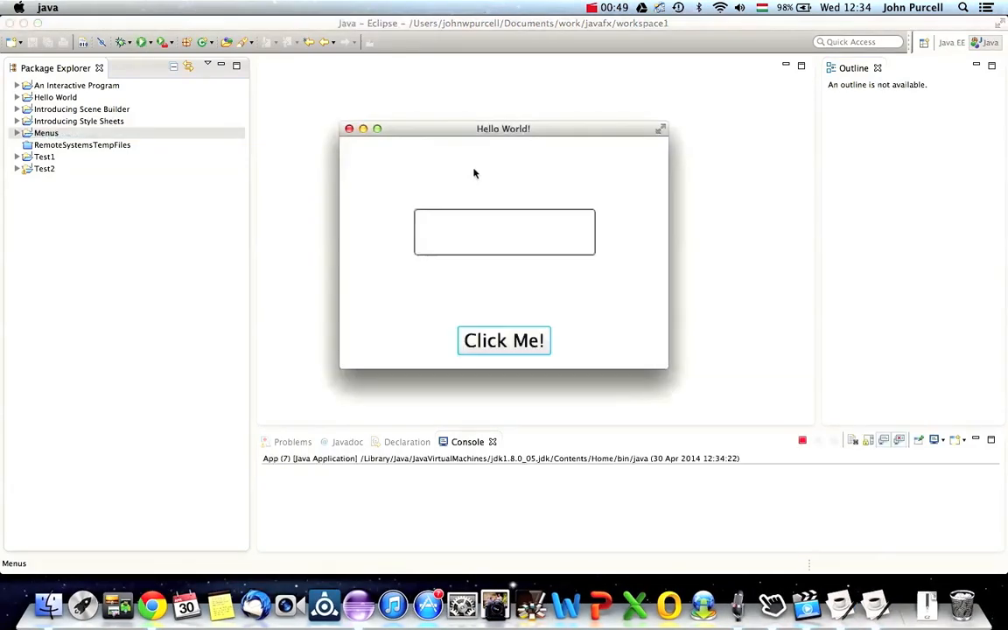
pyautogui.moveTo(542, 225)
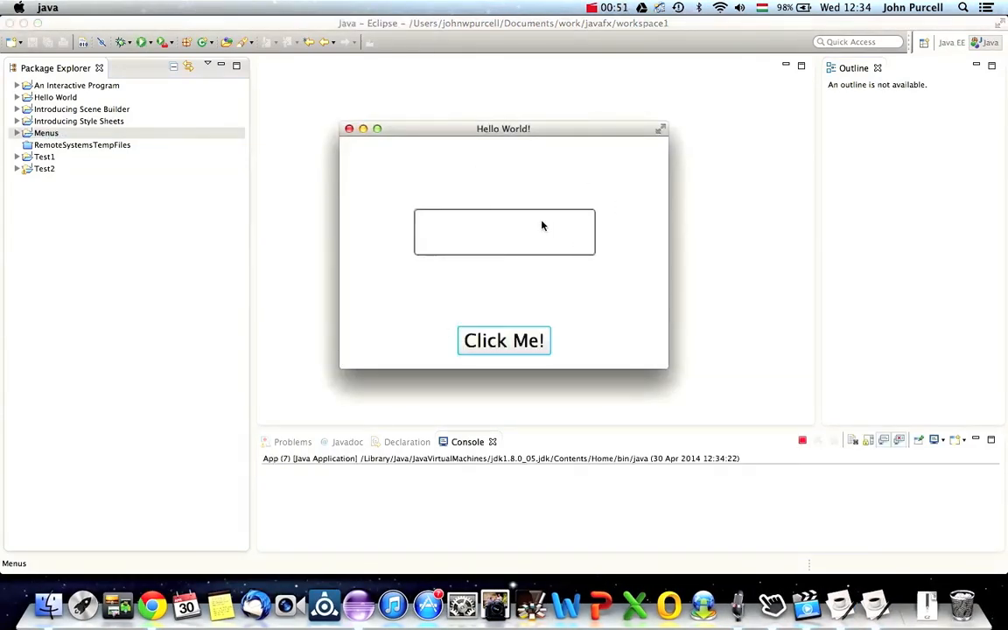
pyautogui.moveTo(437, 175)
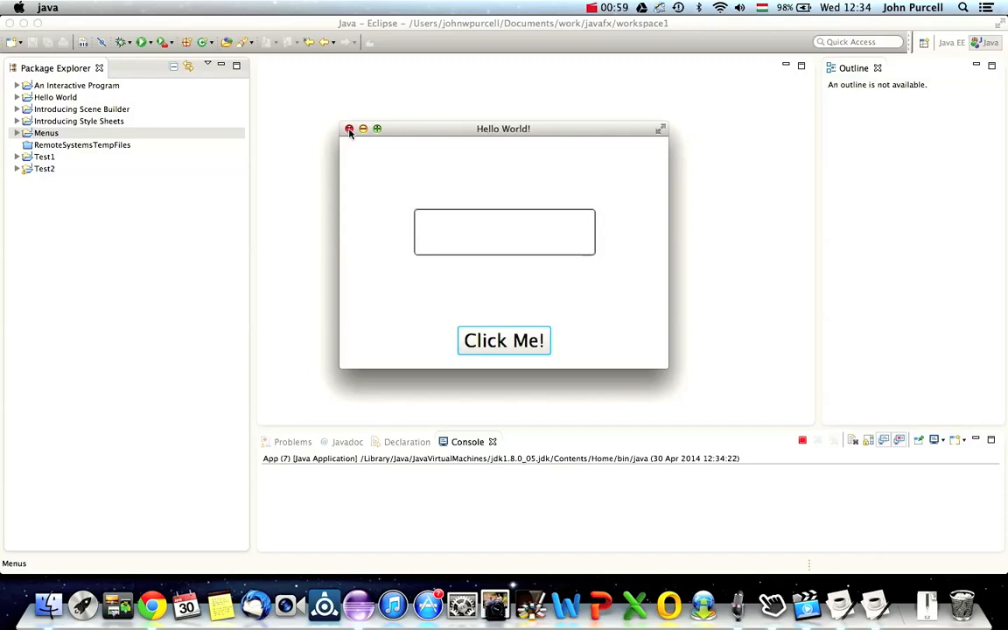
pyautogui.click(349, 128)
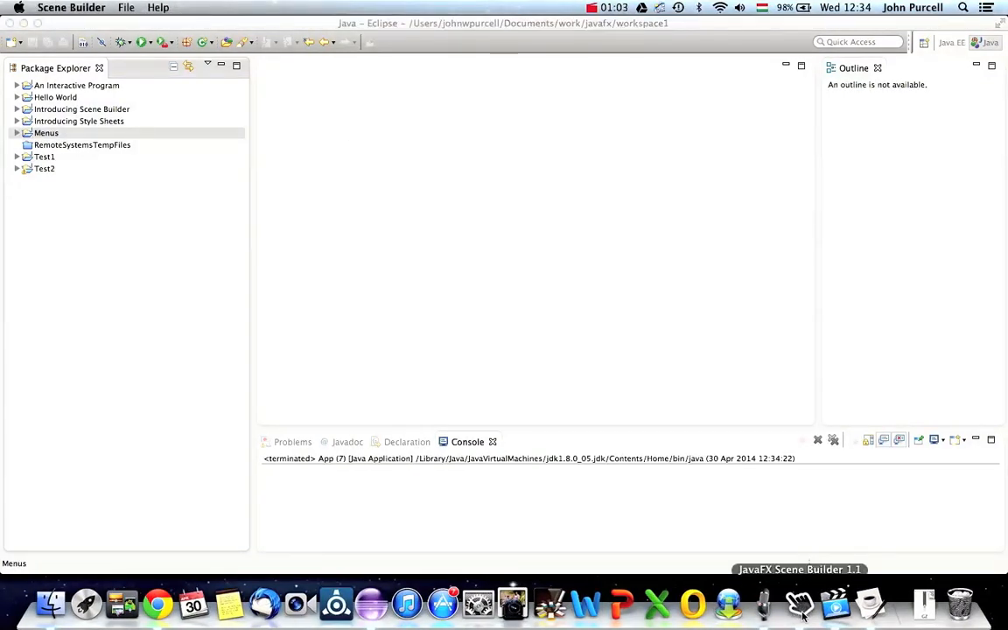
# - Launch Scene Builder and open the Menus project's src/fxml/Main.fxml
pyautogui.click(46, 132)
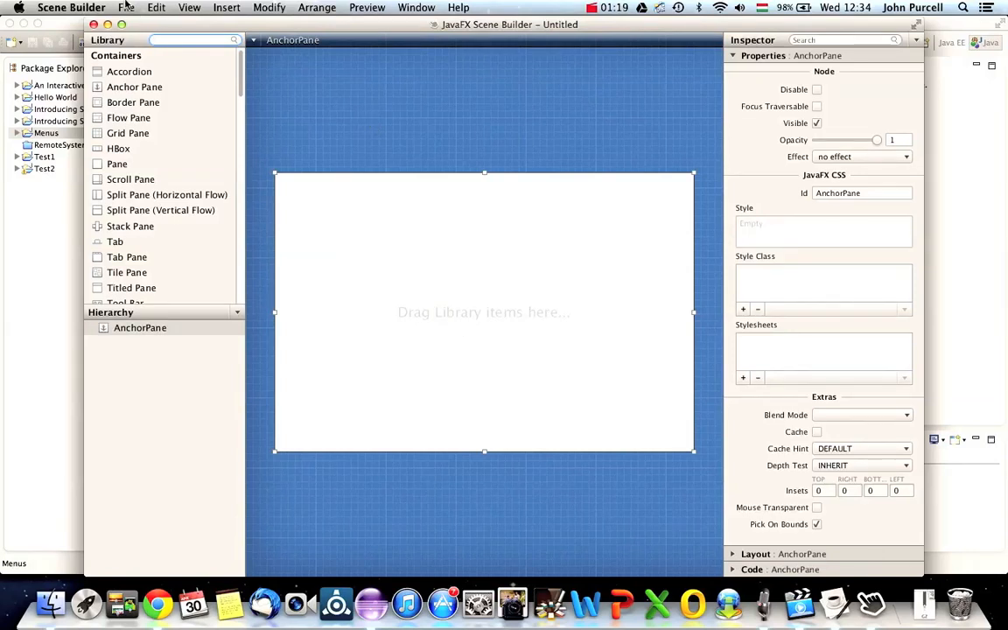
pyautogui.click(126, 7)
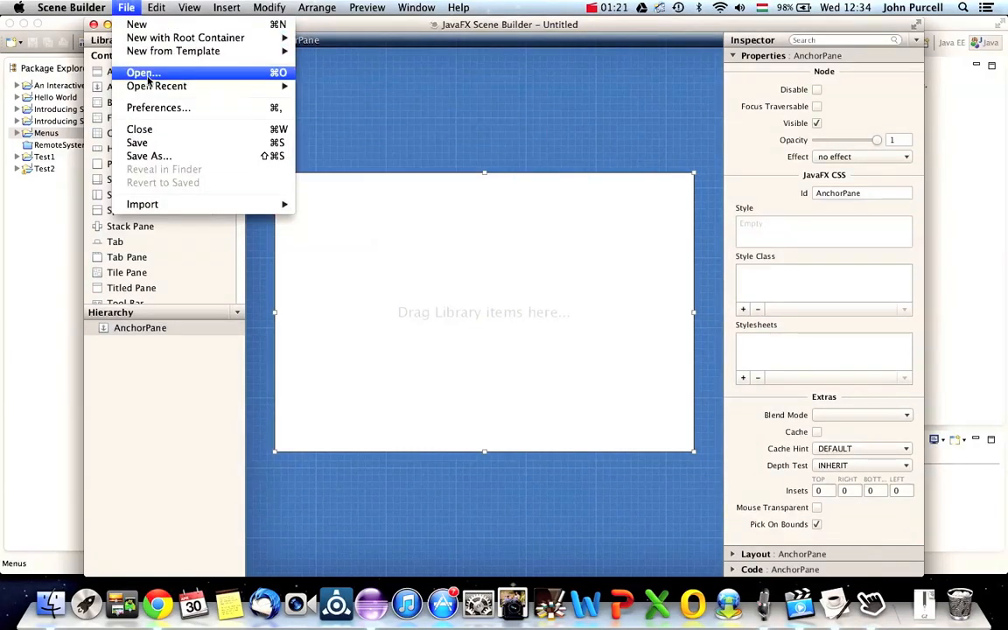
pyautogui.click(142, 73)
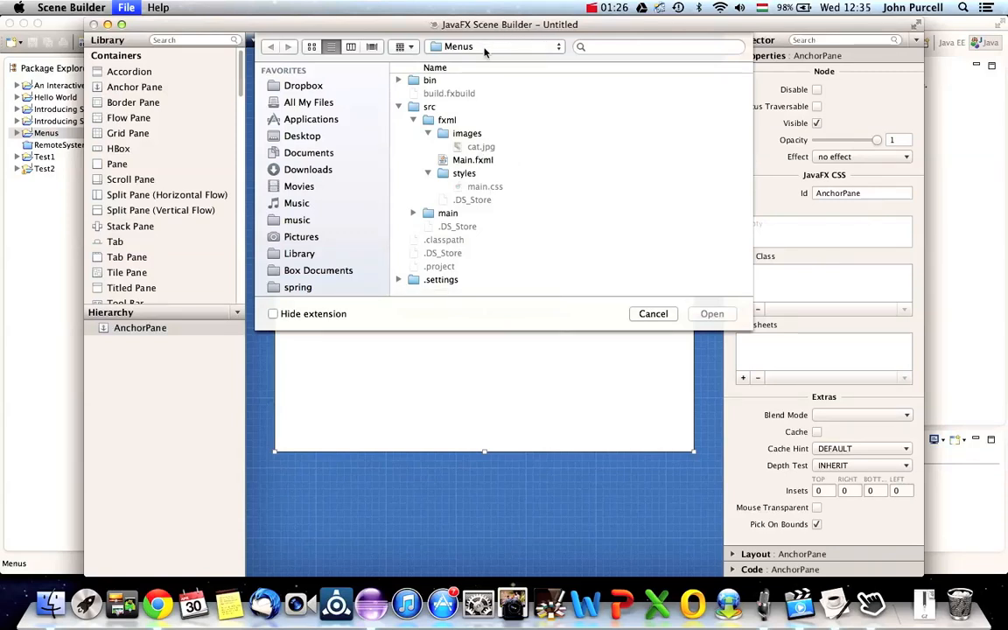
pyautogui.click(472, 159)
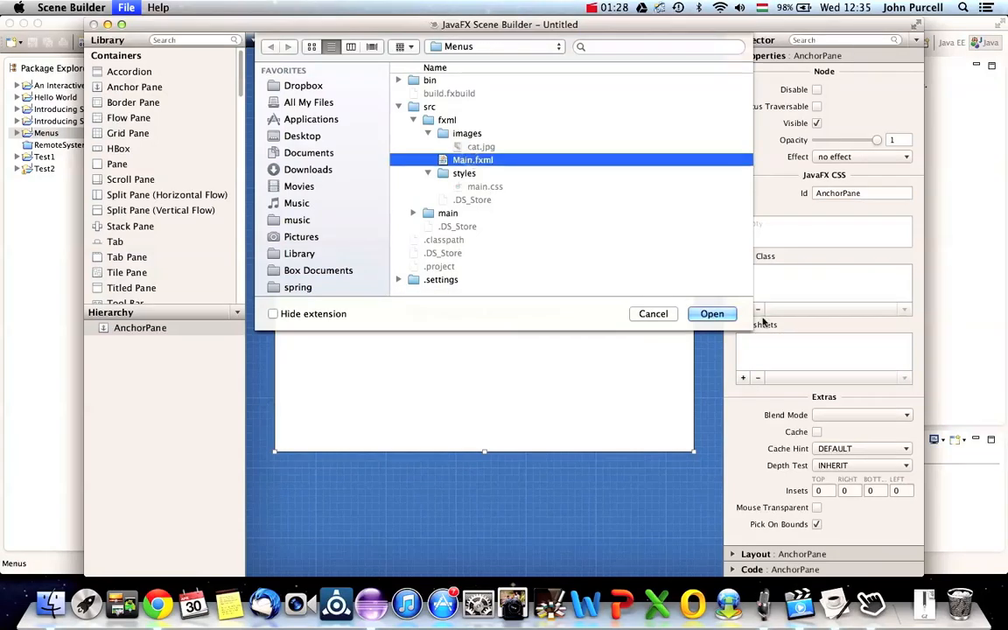
pyautogui.click(712, 313)
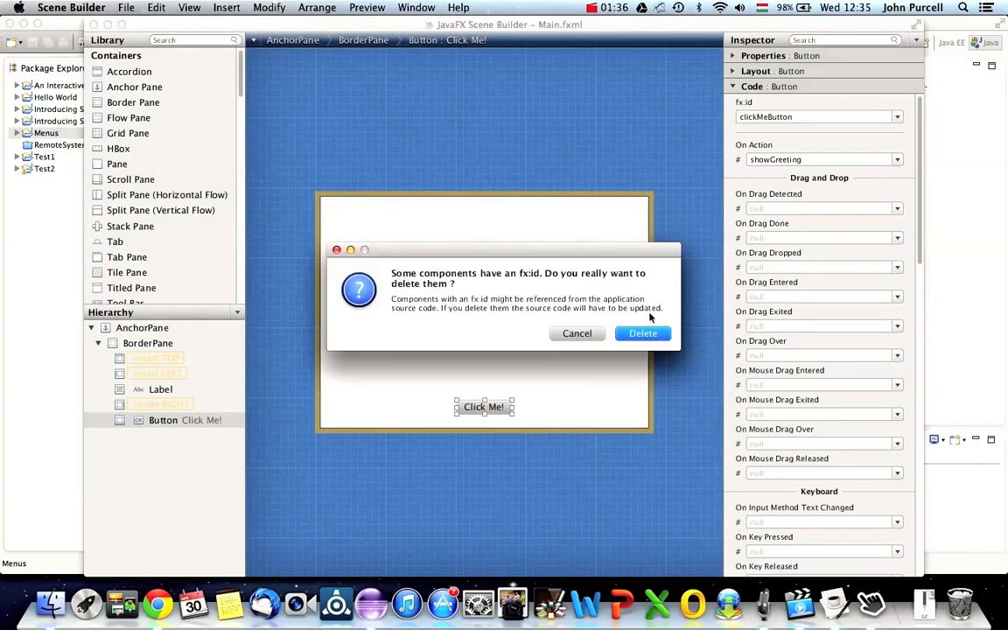
# - Confirm deletion of the Click Me! button and the greeting label
pyautogui.click(643, 333)
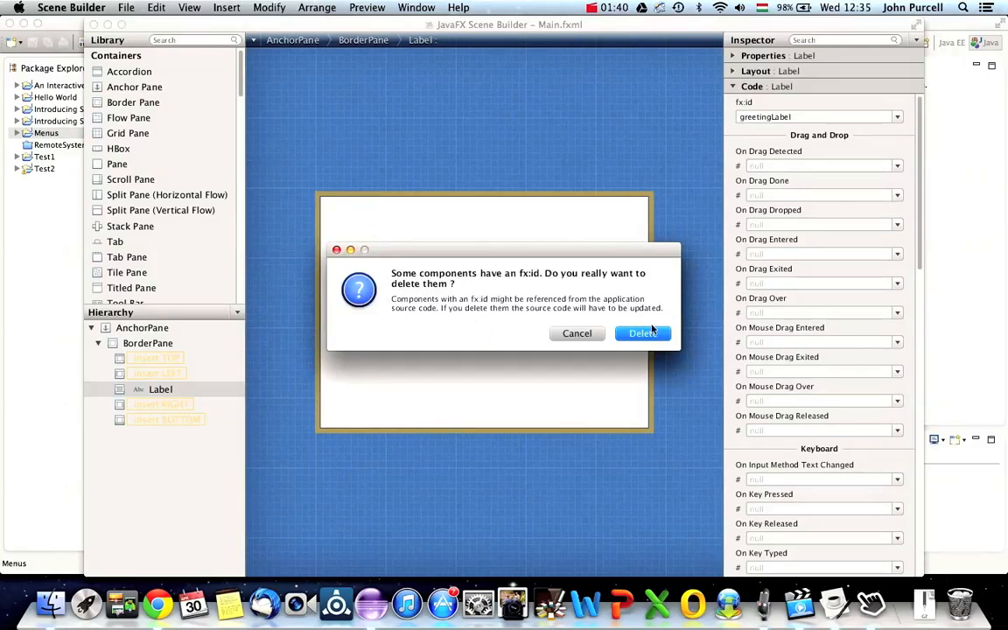
pyautogui.click(643, 334)
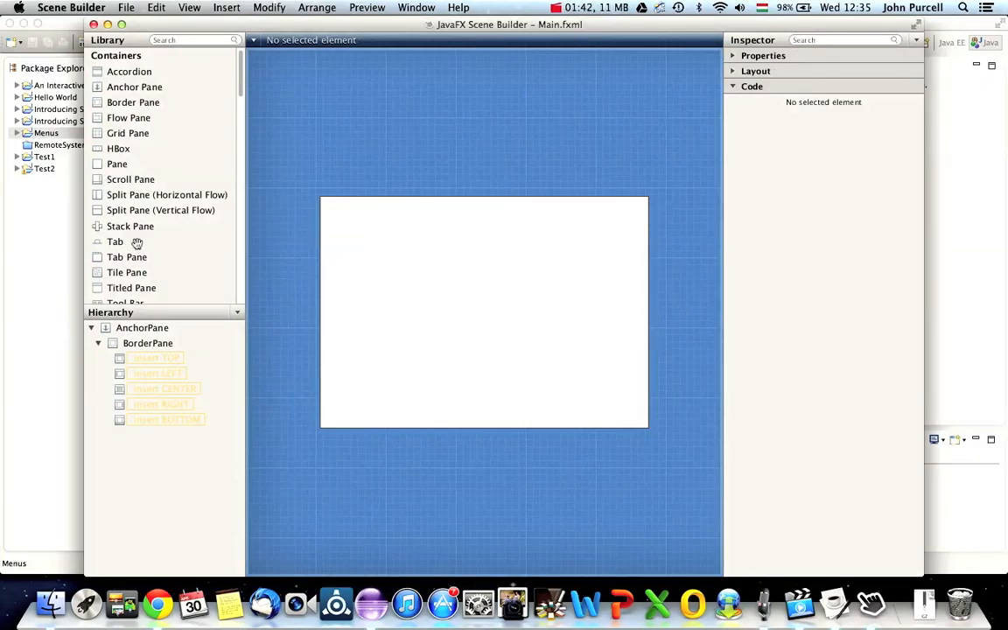
pyautogui.scroll(-3)
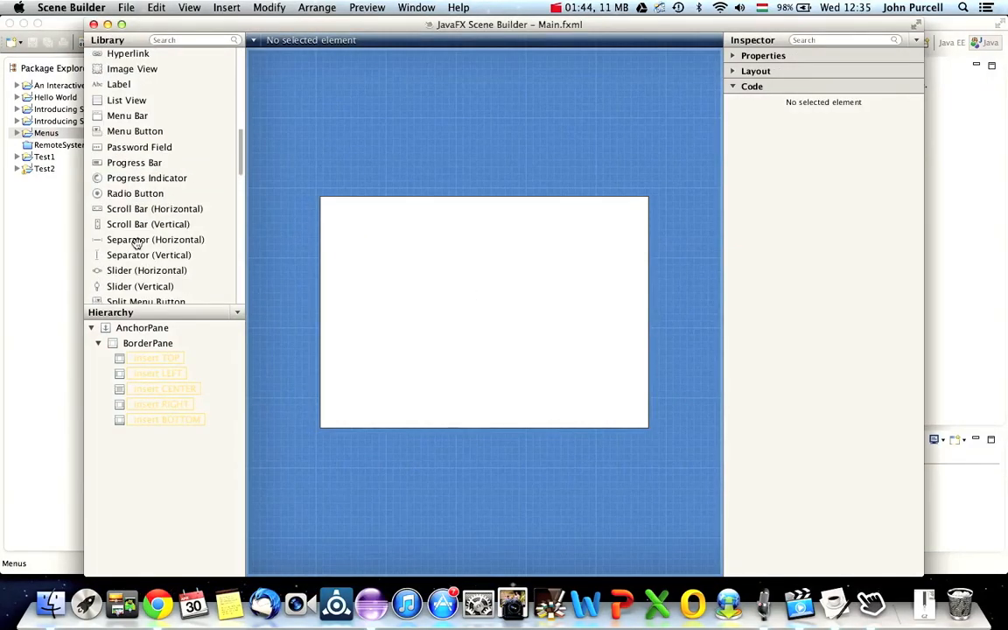
pyautogui.scroll(-3)
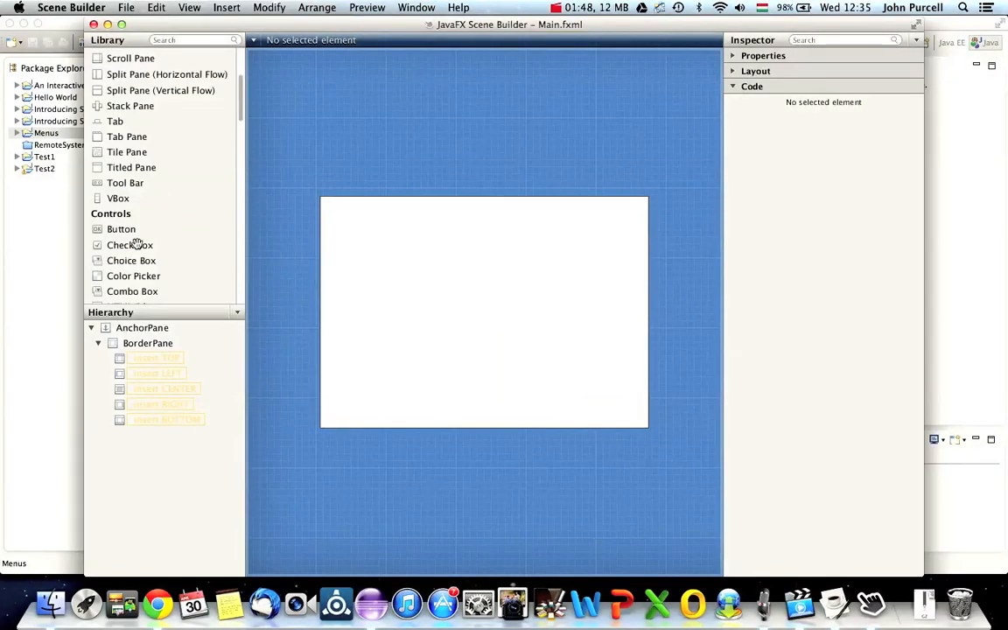
pyautogui.scroll(-3)
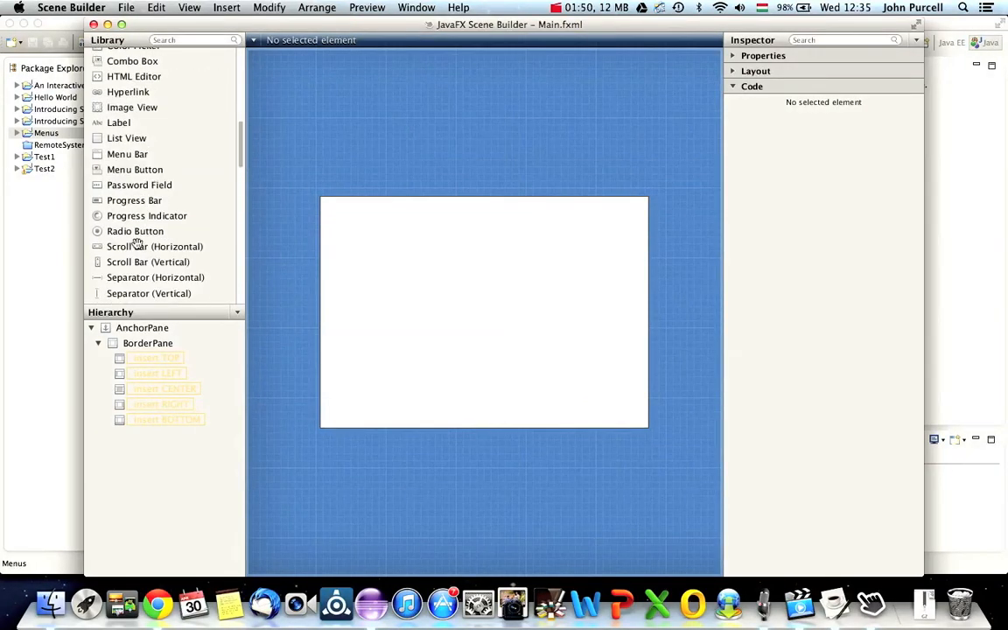
pyautogui.scroll(-3)
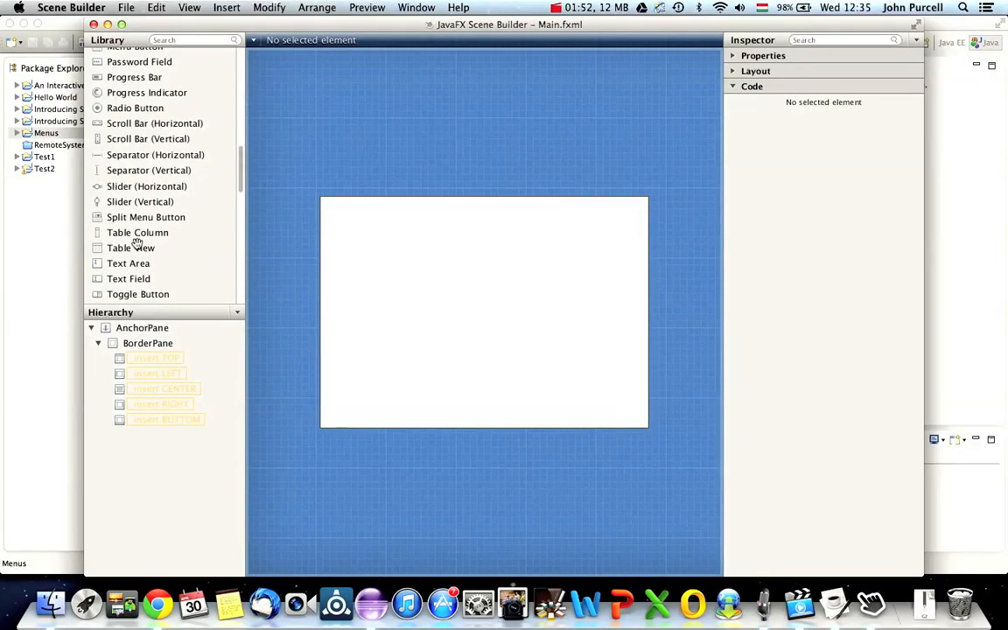
pyautogui.moveTo(128, 264)
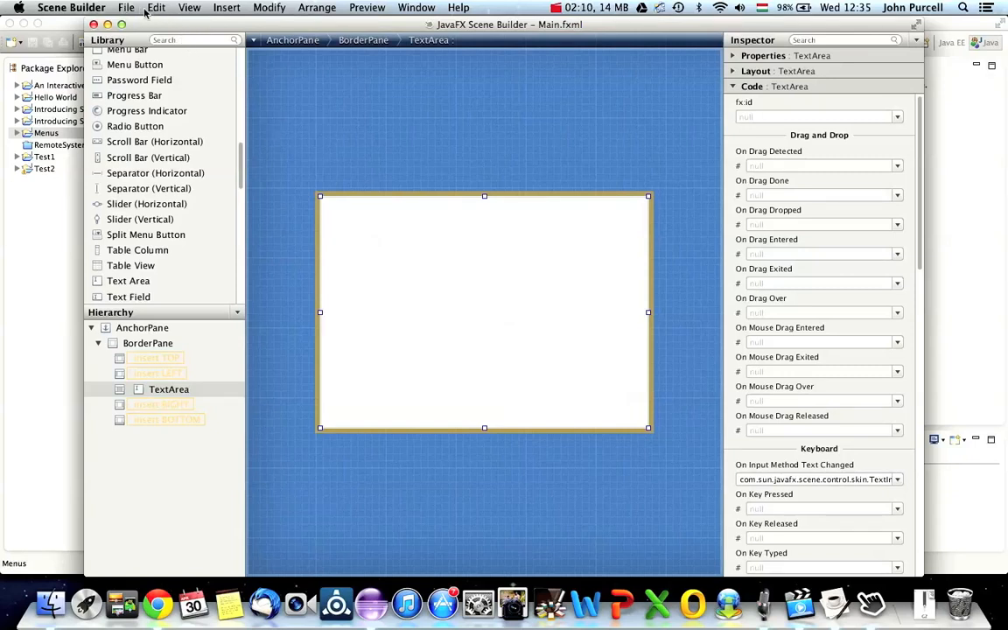
pyautogui.moveTo(210, 18)
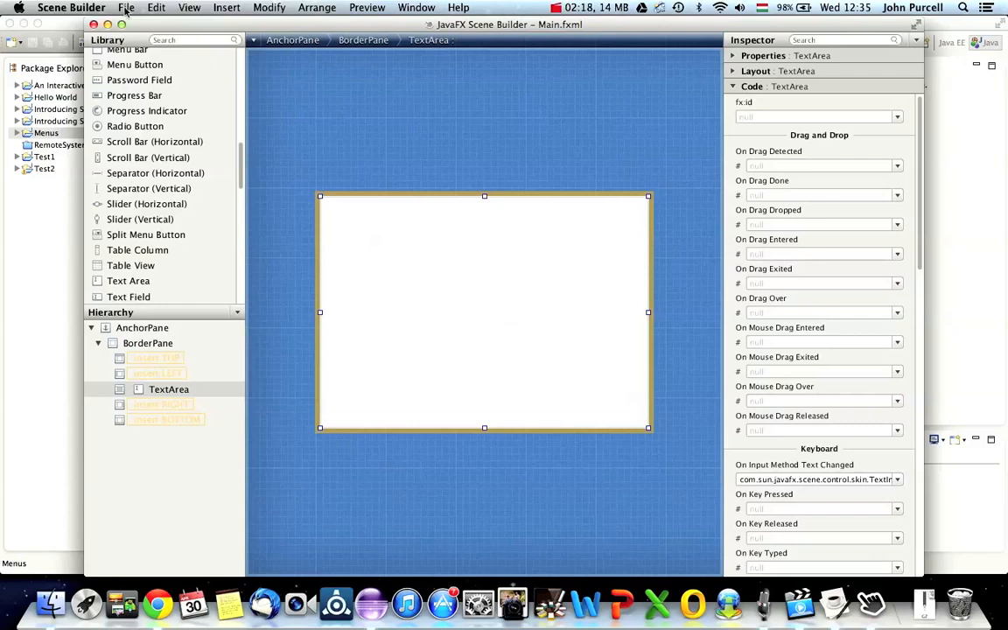
# - Place a TextArea in the BorderPane centre and a File/Edit/Help MenuBar on top
pyautogui.click(126, 7)
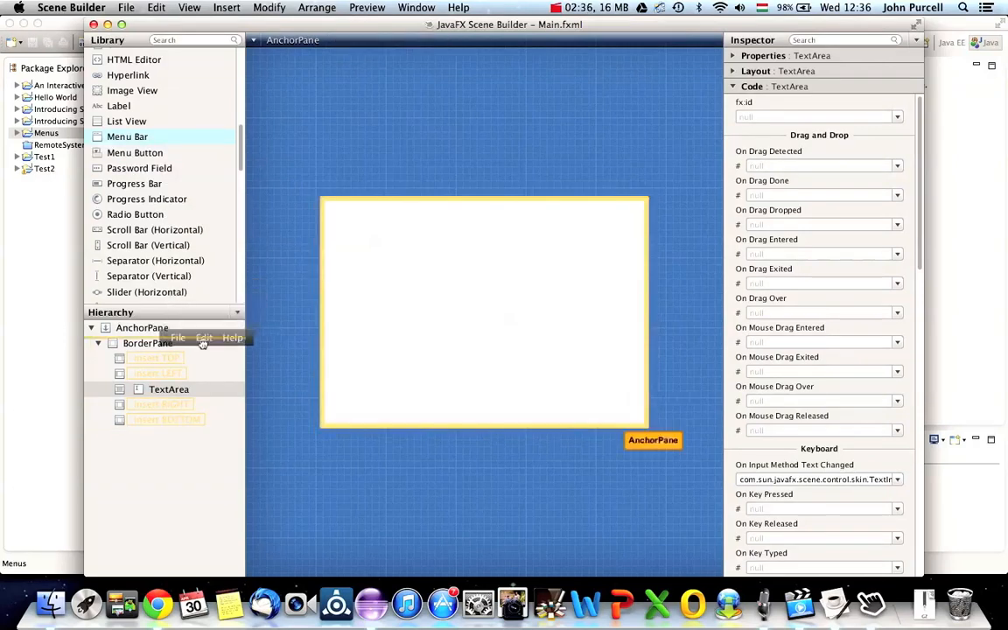
pyautogui.click(148, 342)
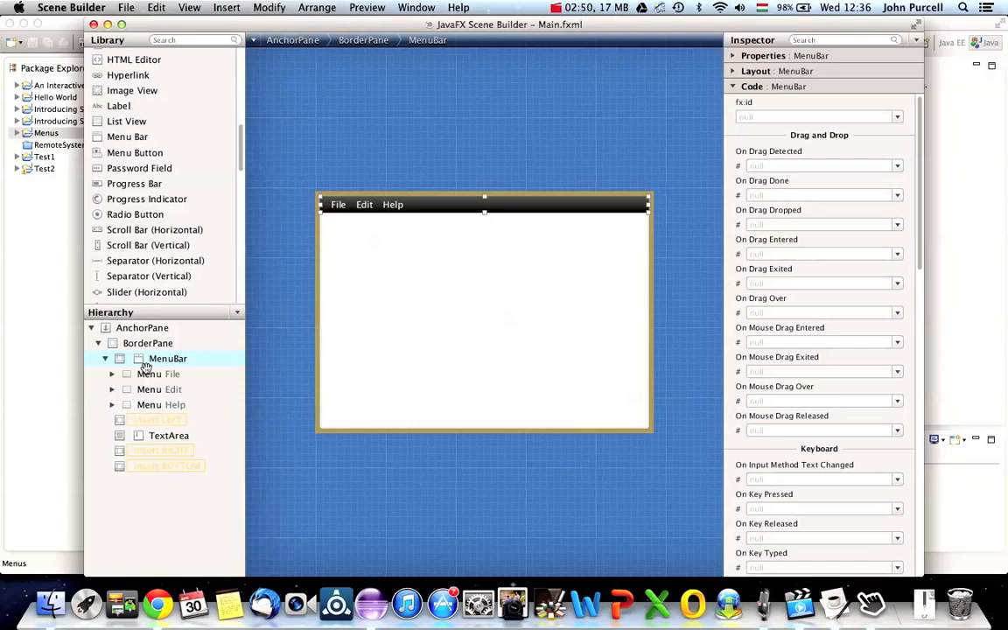
pyautogui.doubleClick(159, 373)
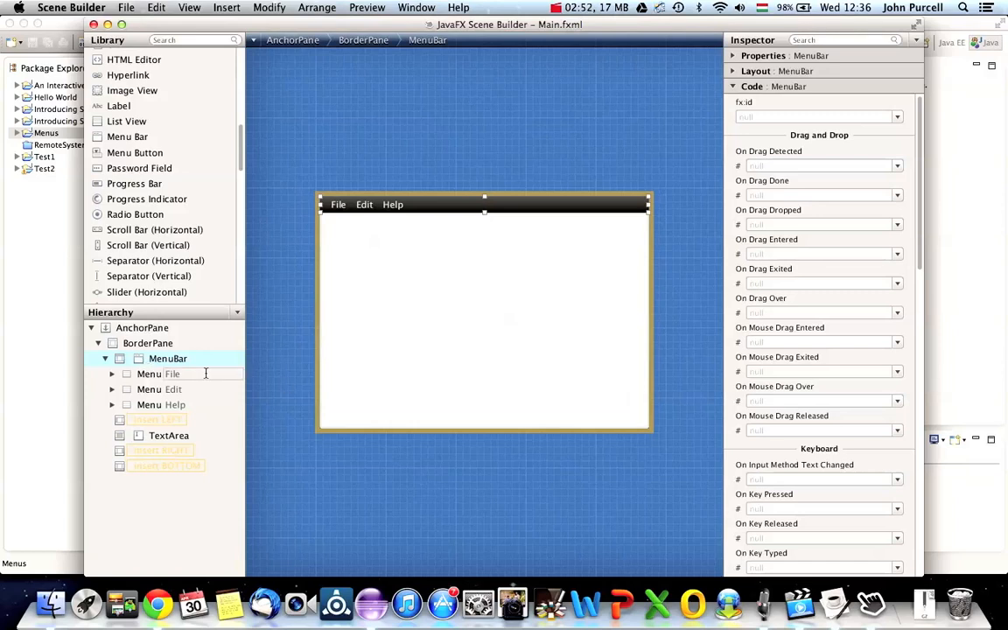
pyautogui.click(142, 327)
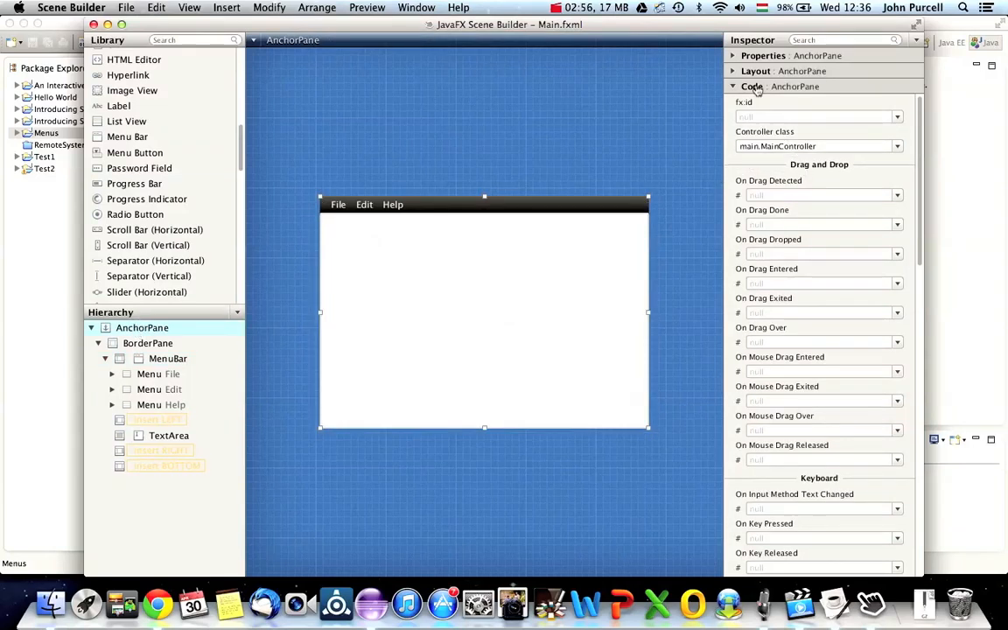
pyautogui.click(813, 147)
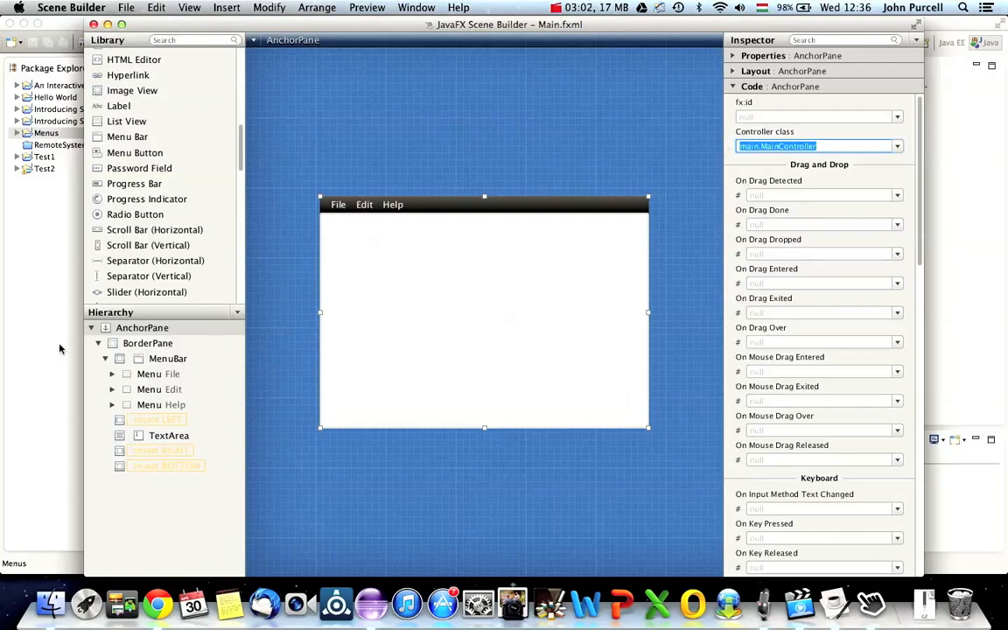
pyautogui.moveTo(459, 347)
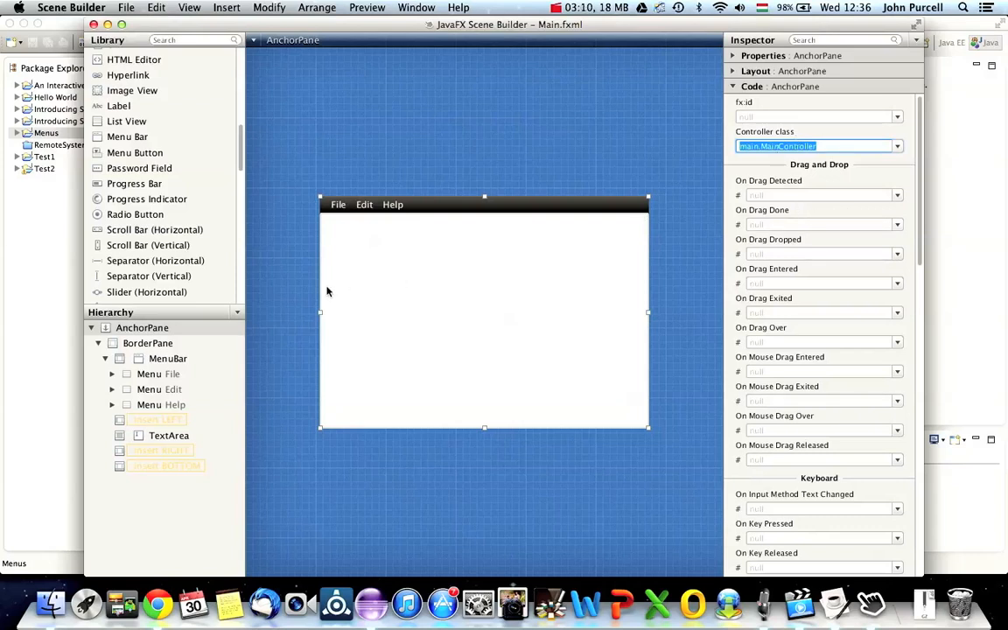
pyautogui.moveTo(164, 343)
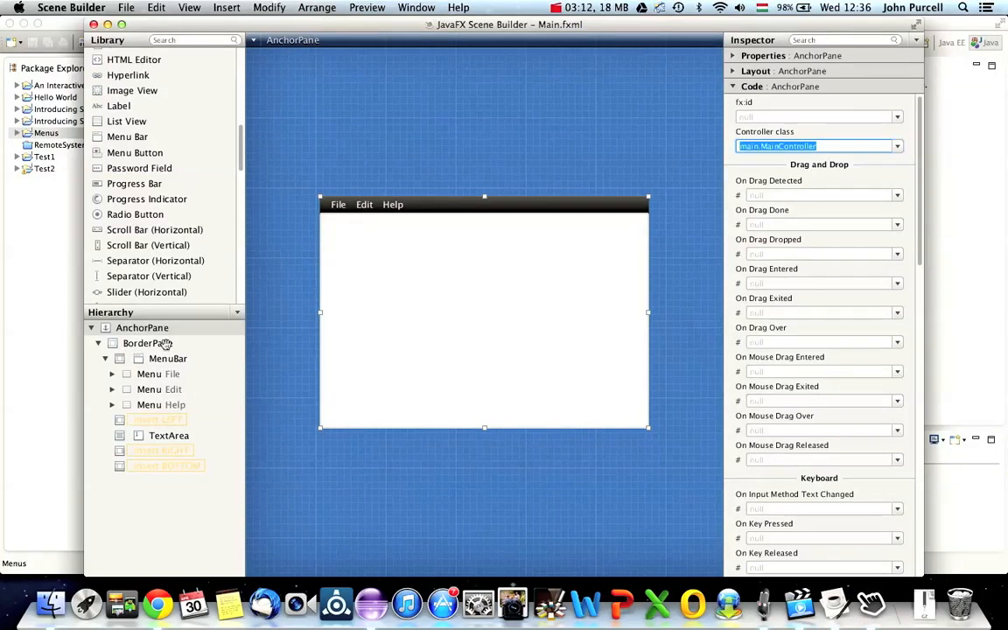
pyautogui.click(161, 404)
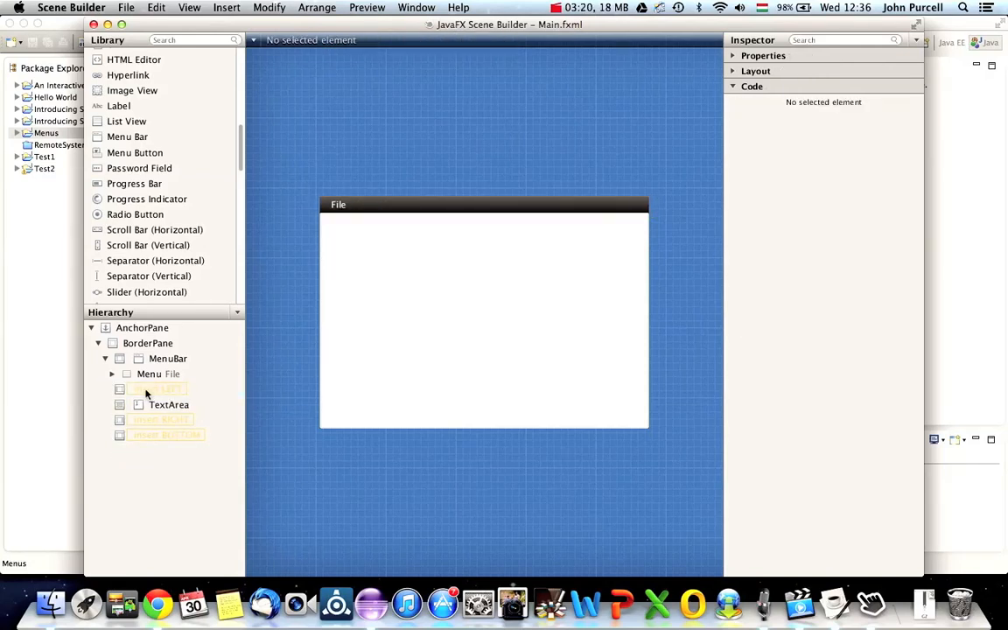
# - Change the File menu's Close item label to 'Exit'
pyautogui.click(159, 374)
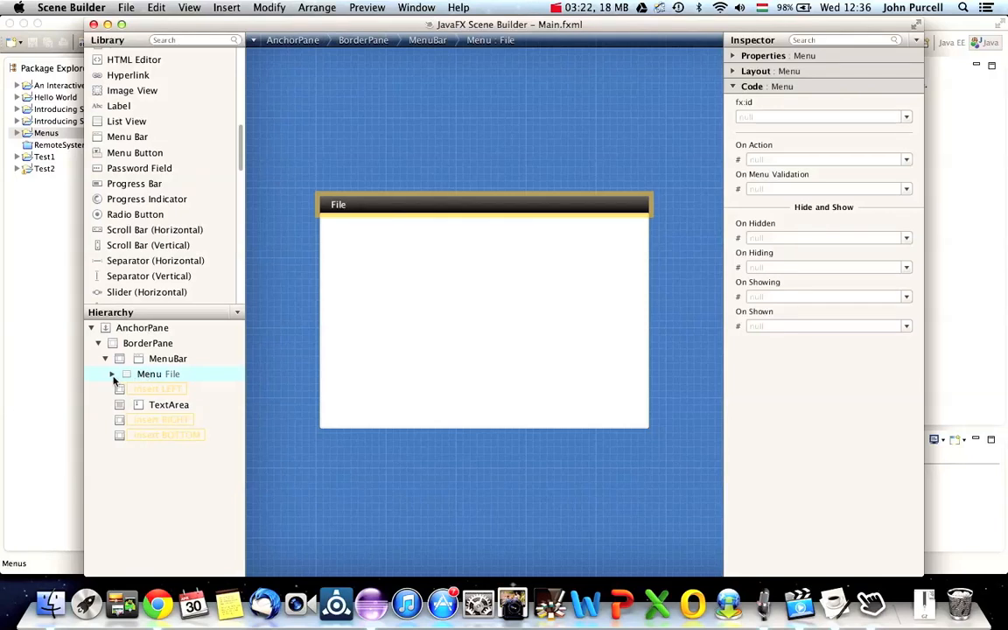
pyautogui.click(111, 373)
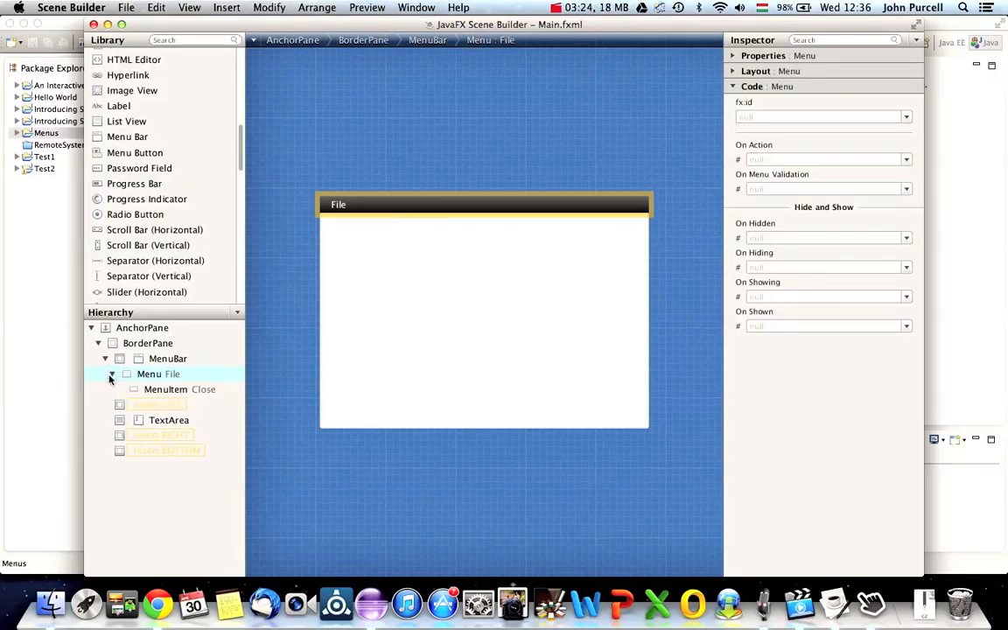
pyautogui.click(179, 388)
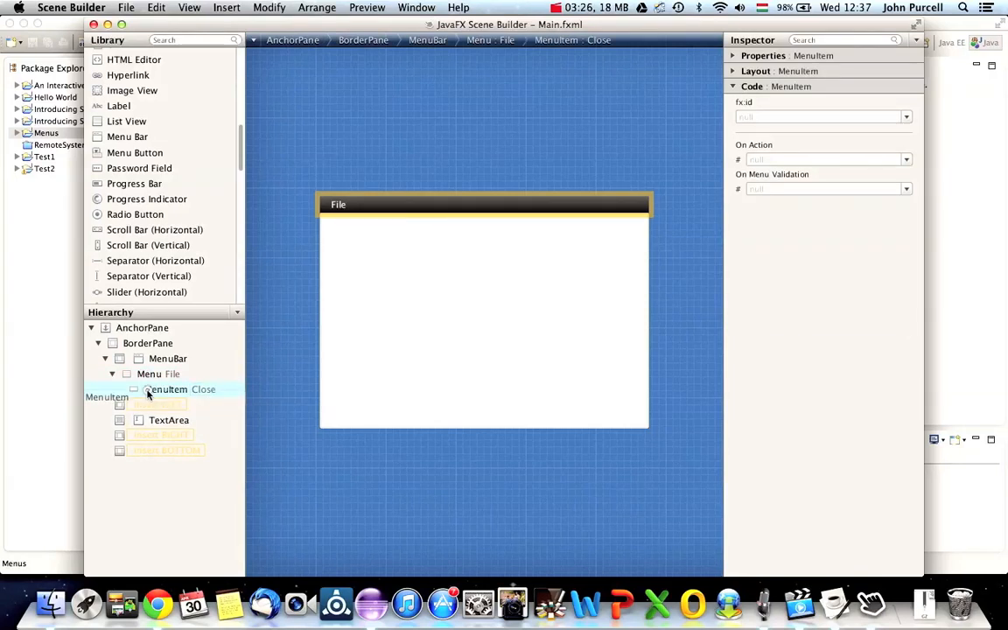
pyautogui.doubleClick(203, 389)
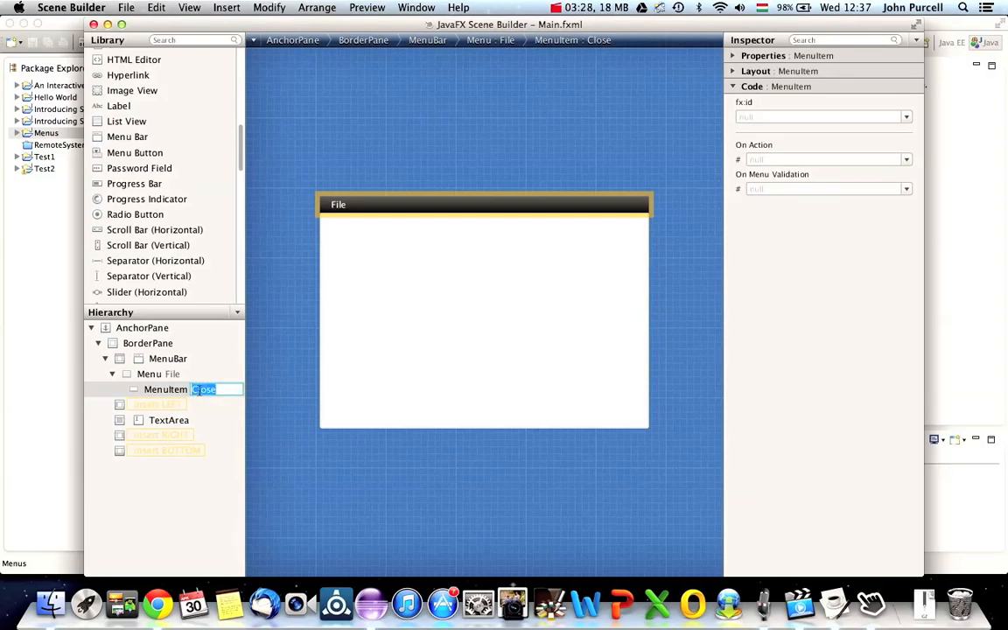
pyautogui.write('Exit')
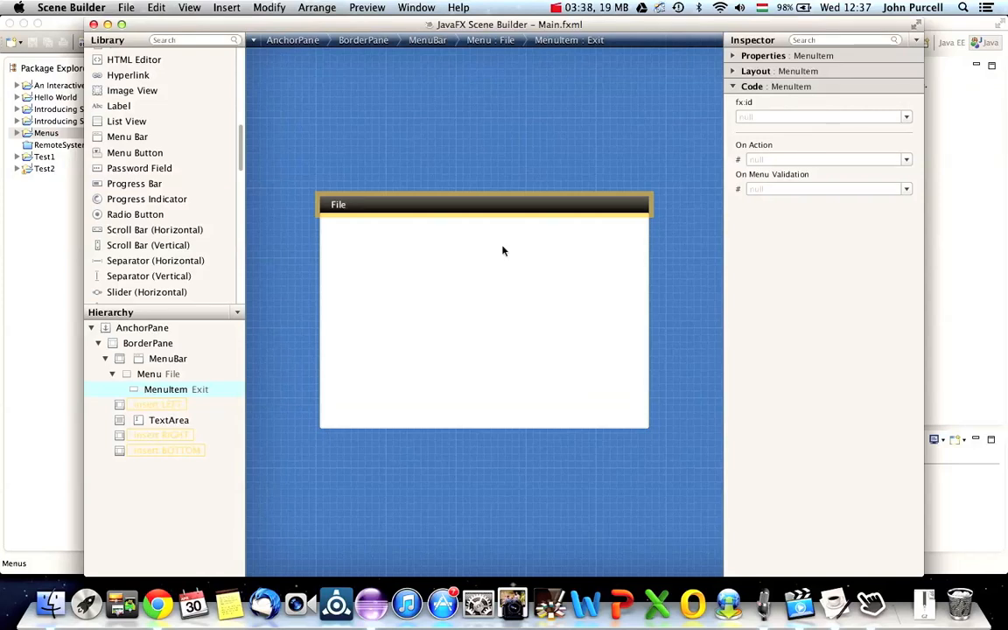
pyautogui.click(733, 55)
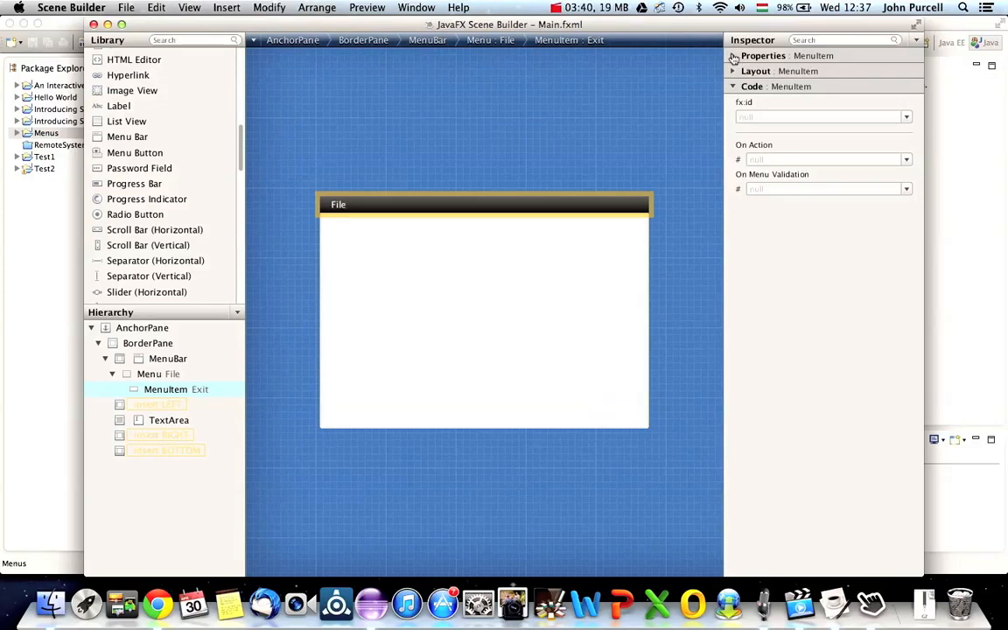
# - Set the Exit item's accelerator to CONTROL_DOWN with main key x
pyautogui.click(763, 55)
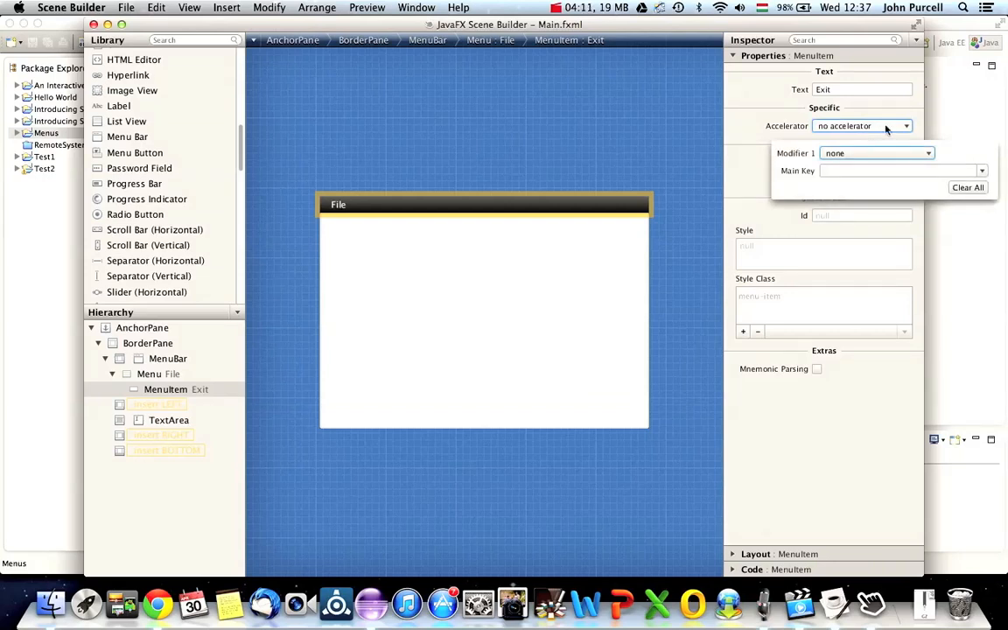
pyautogui.moveTo(771, 56)
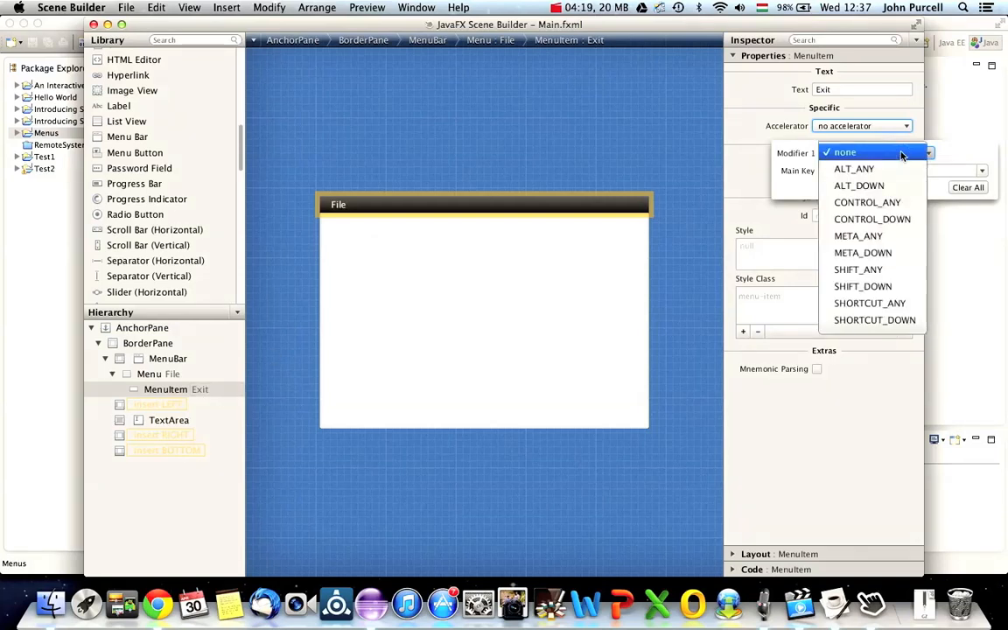
pyautogui.click(867, 202)
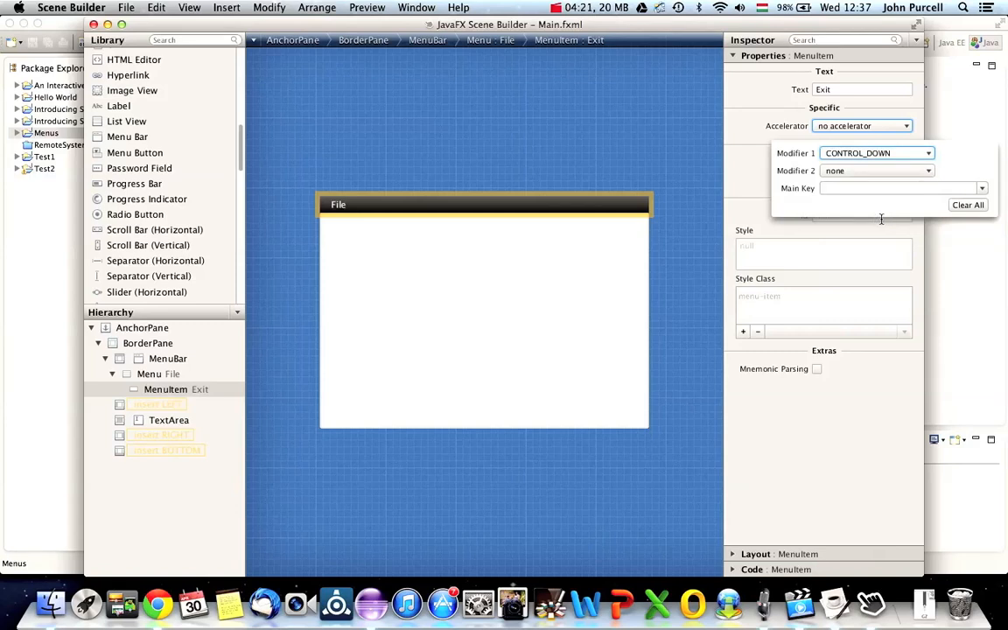
pyautogui.click(892, 188)
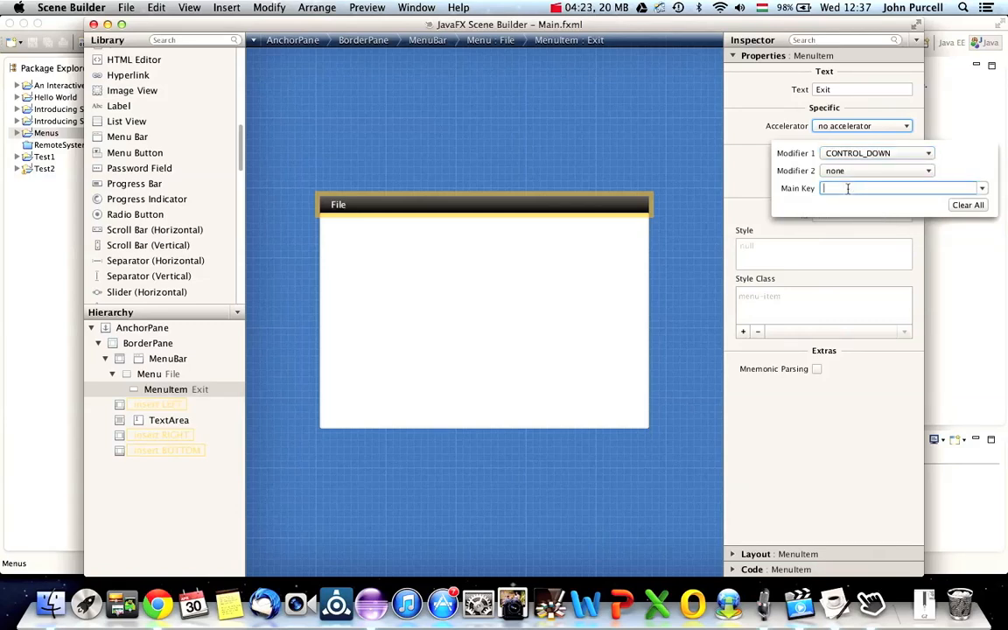
pyautogui.write('x')
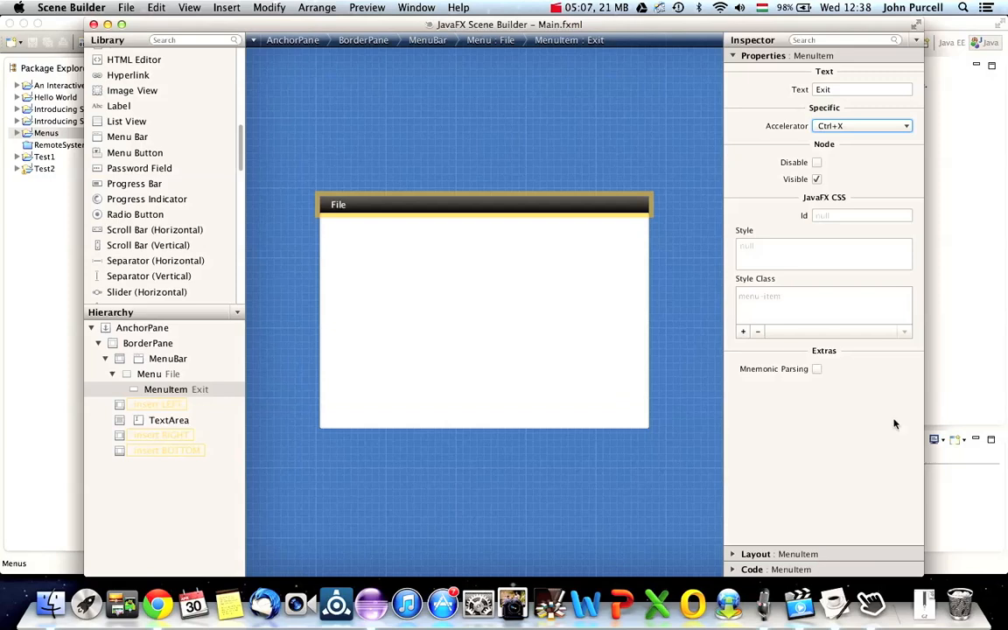
# - Enable Mnemonic Parsing on Exit and place the cursor before its x
pyautogui.click(816, 368)
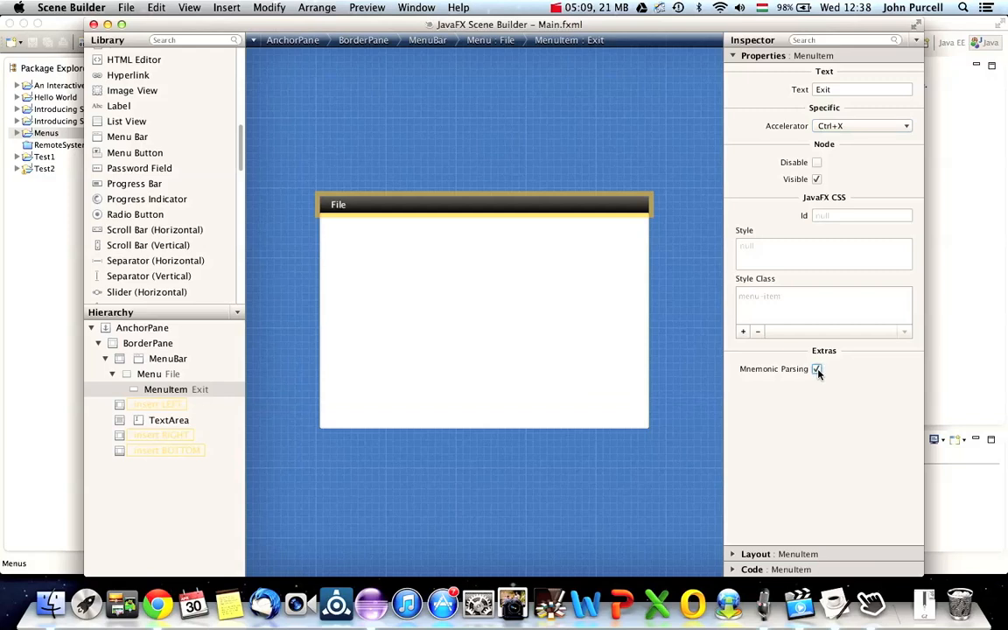
pyautogui.click(861, 90)
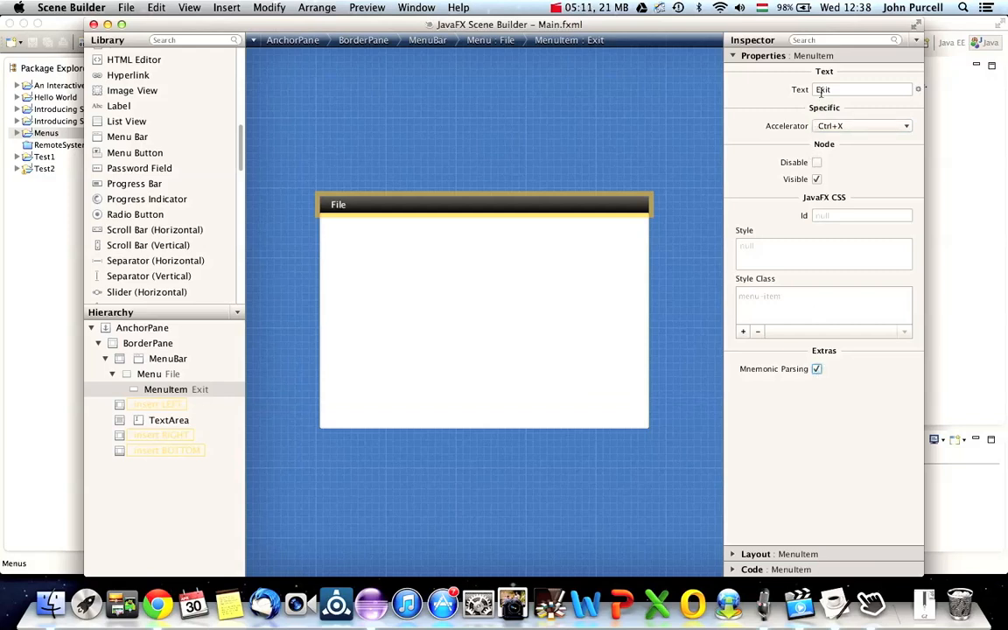
pyautogui.click(862, 89)
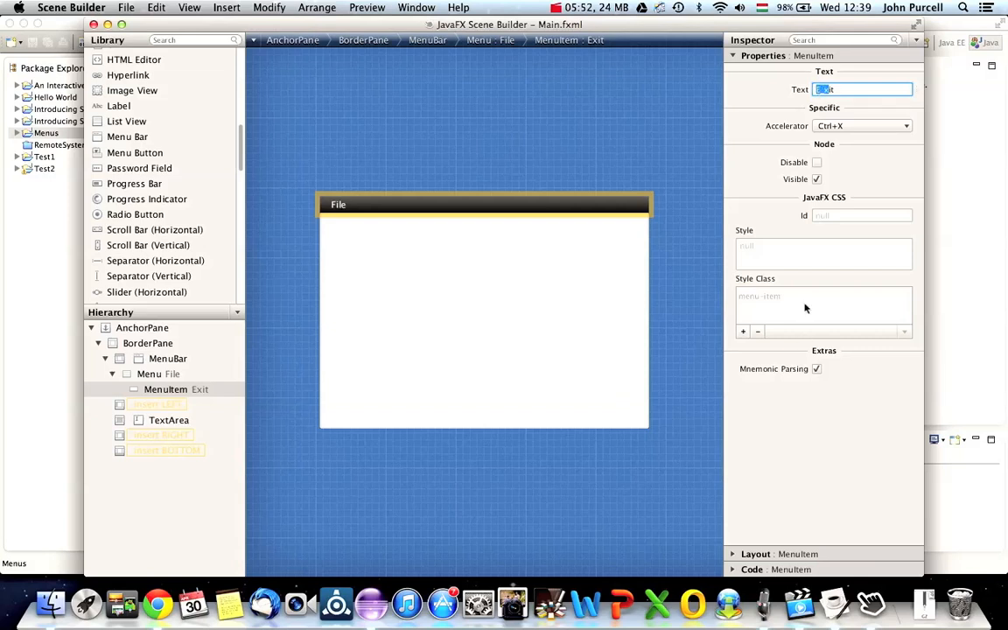
pyautogui.moveTo(459, 380)
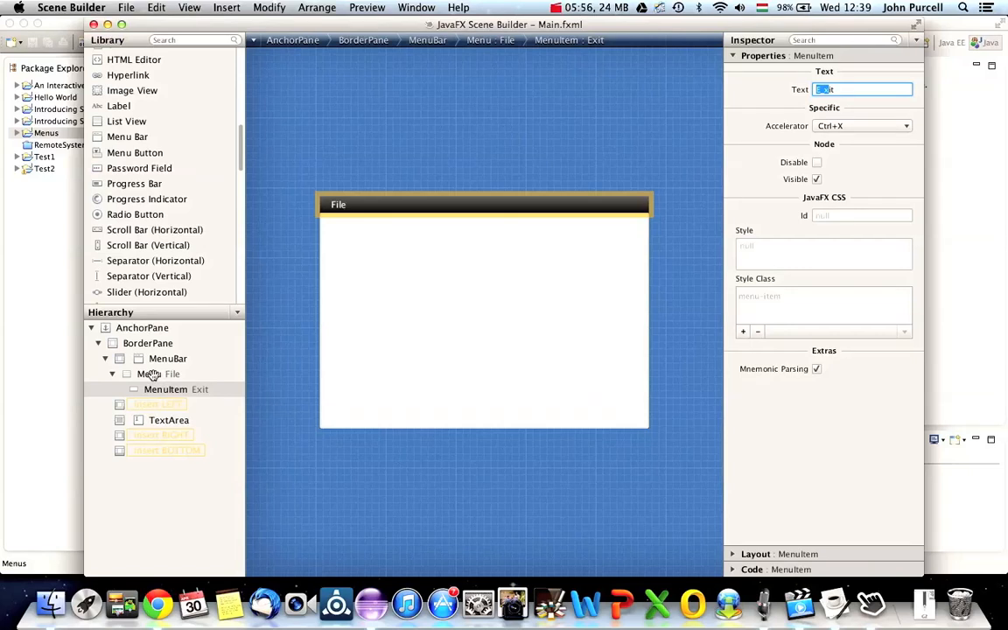
# - Enable Mnemonic Parsing on the File menu and edit its text to _File
pyautogui.click(173, 374)
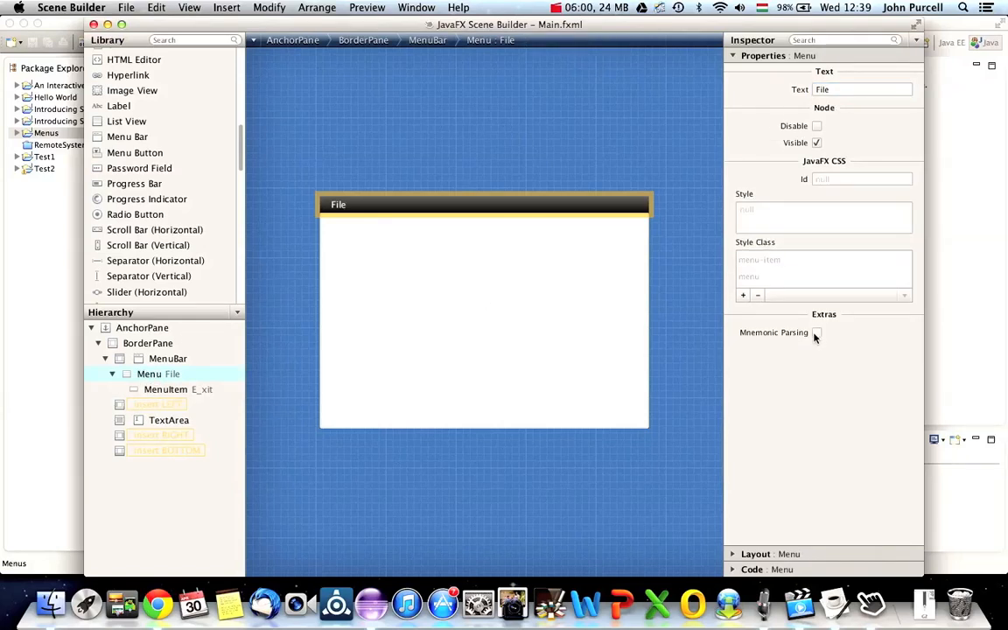
pyautogui.click(815, 333)
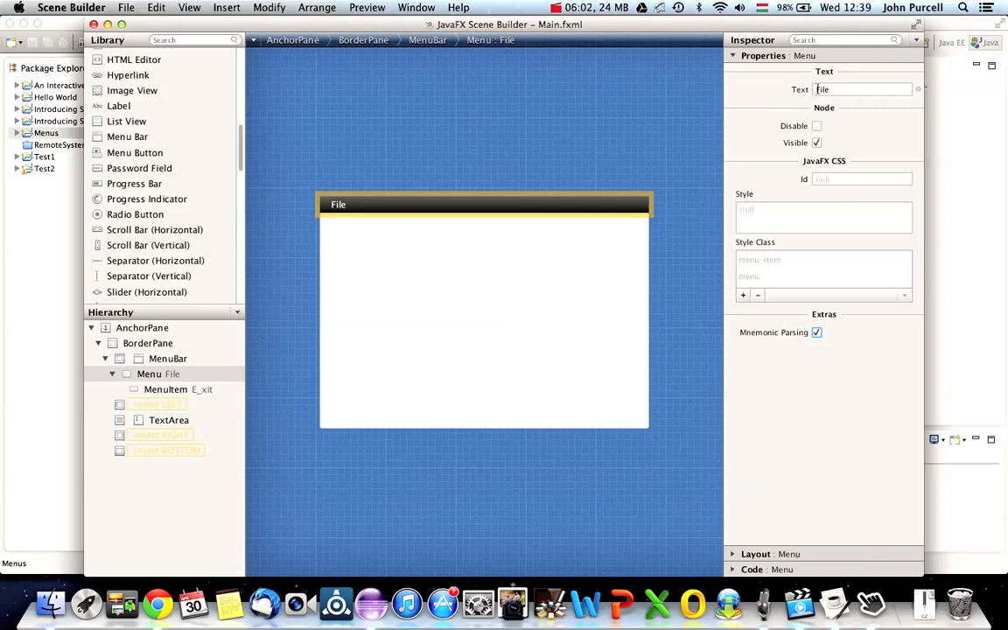
pyautogui.click(862, 88)
pyautogui.write('_')
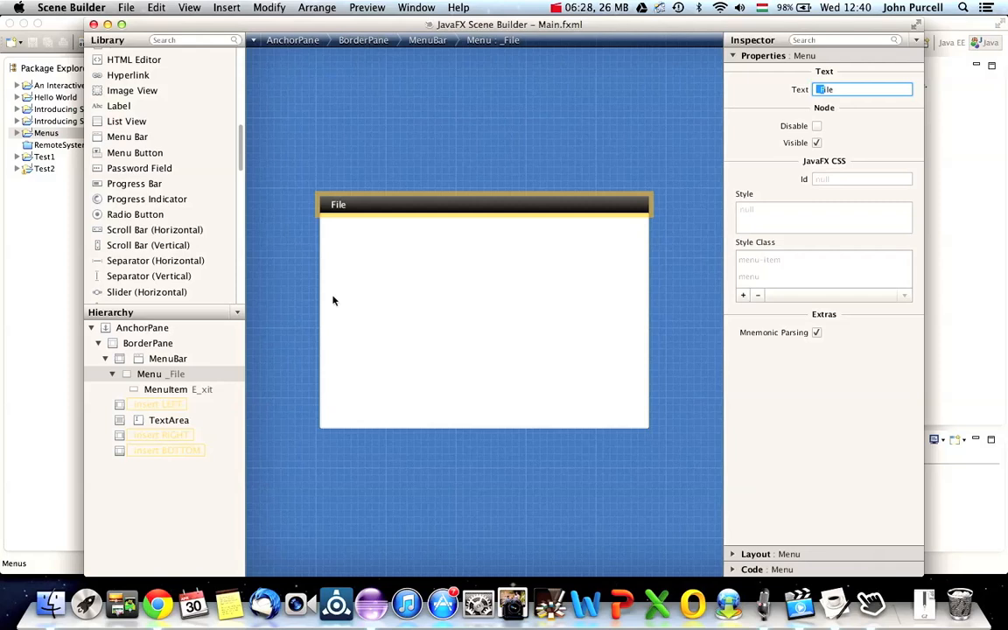
pyautogui.moveTo(438, 80)
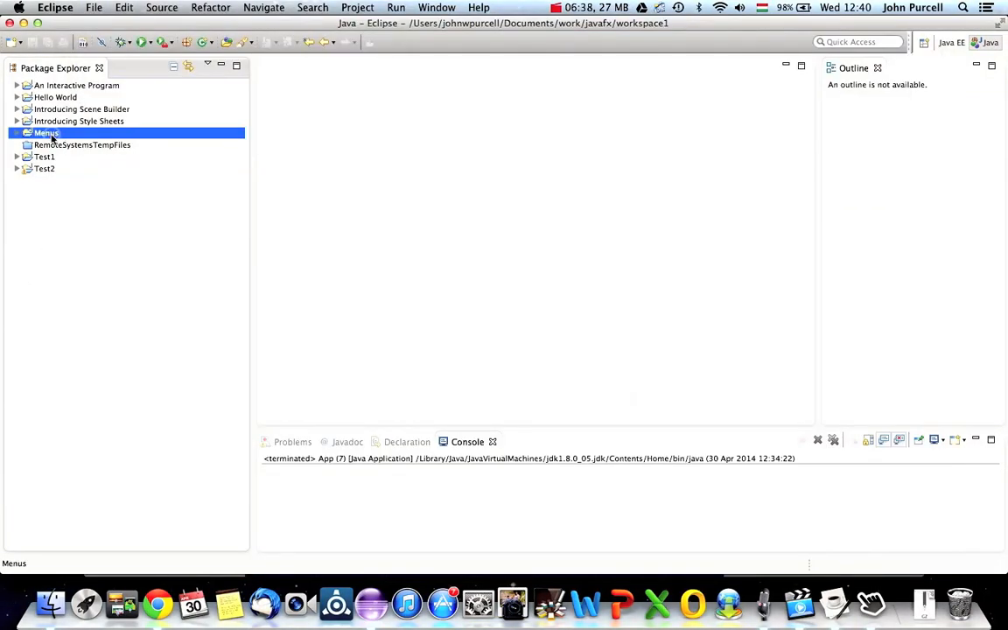
# - Expand Menus > src > fxml in Package Explorer and select Main.fxml
pyautogui.rightClick(45, 133)
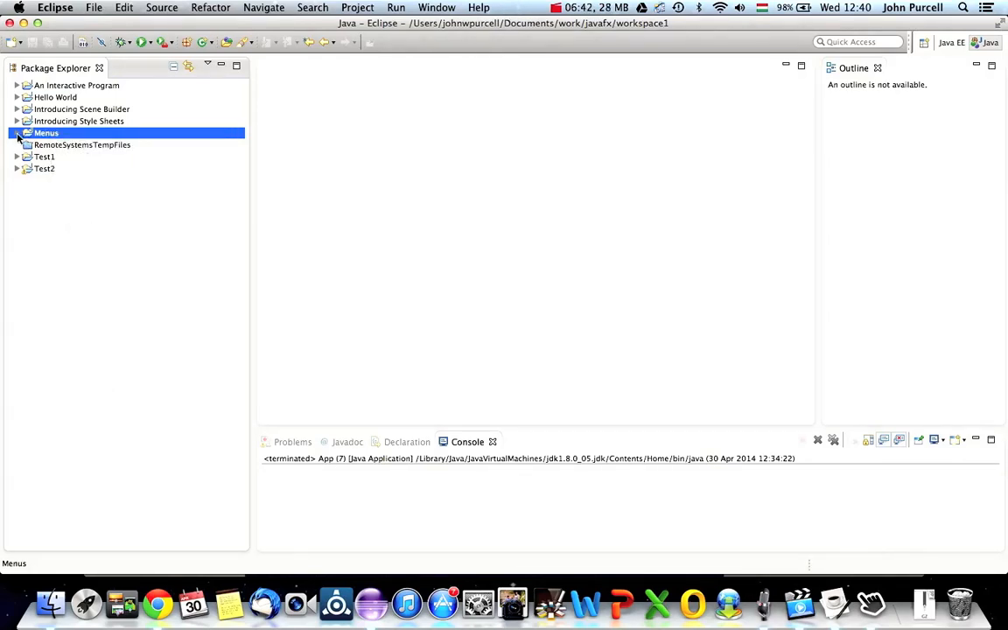
pyautogui.click(16, 132)
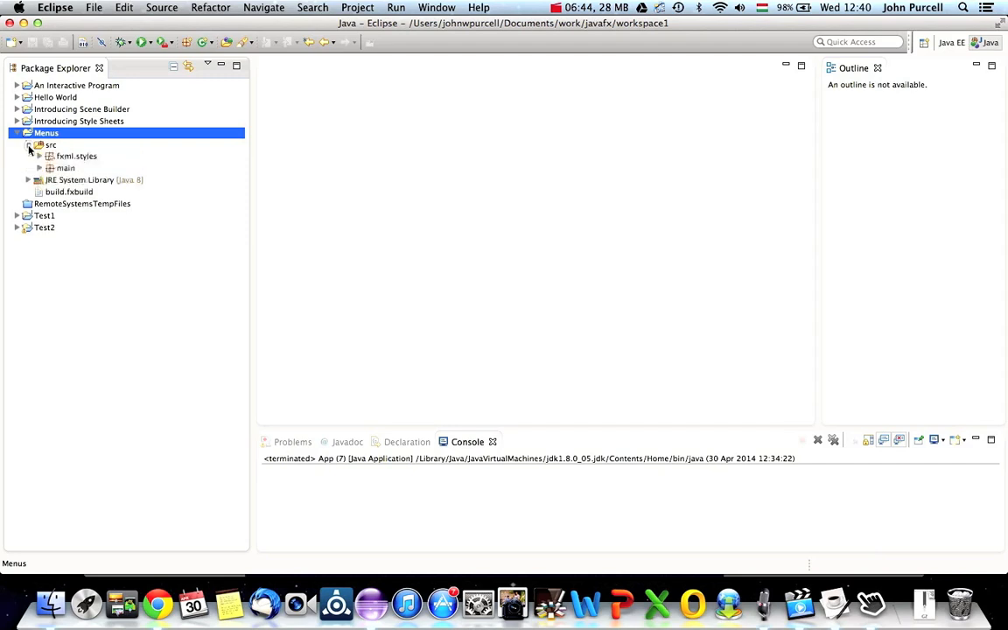
pyautogui.click(40, 144)
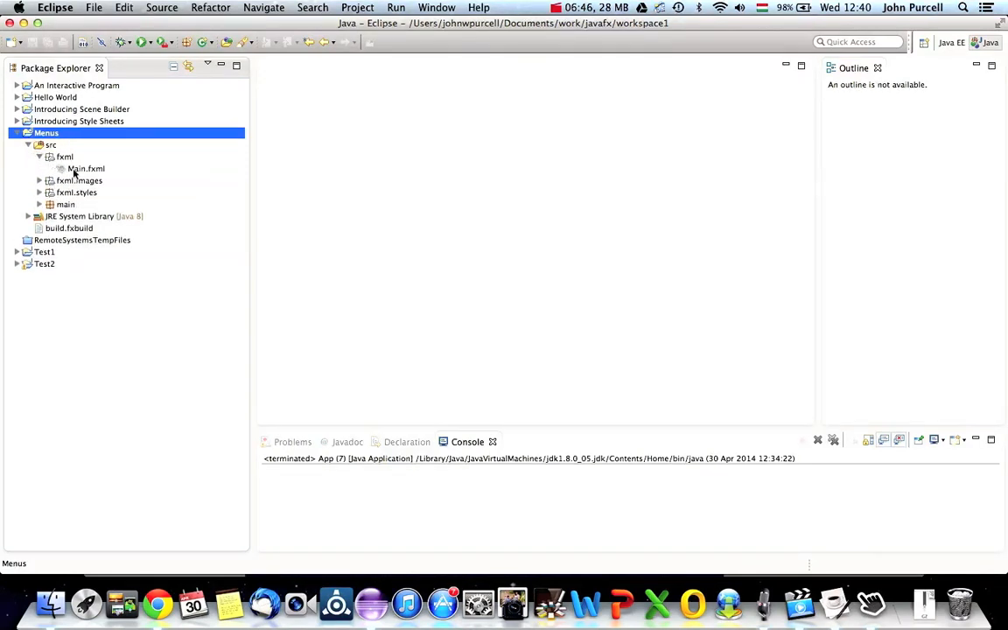
pyautogui.click(86, 168)
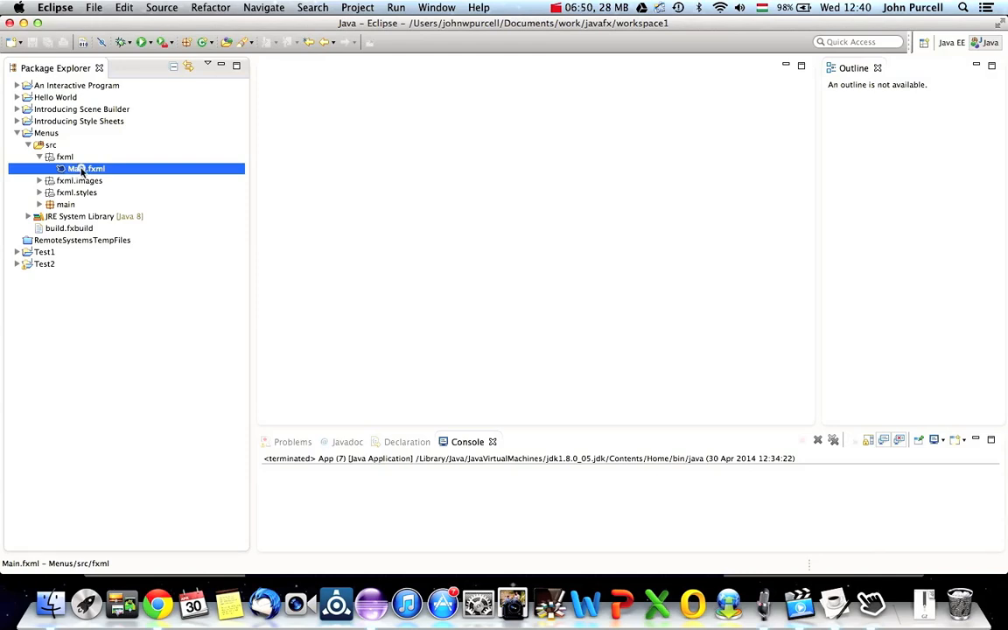
pyautogui.click(37, 361)
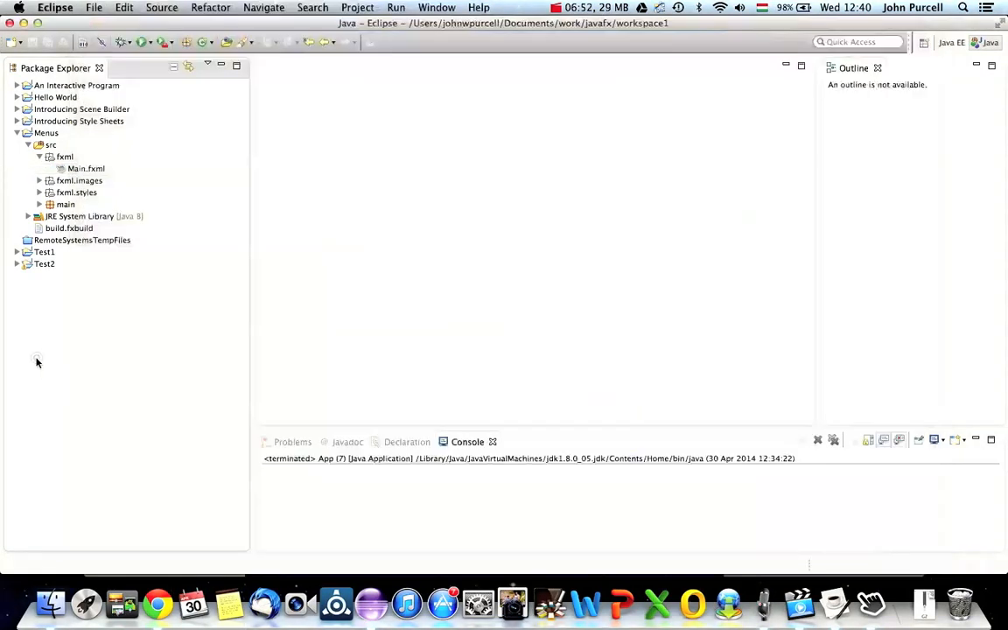
pyautogui.click(86, 168)
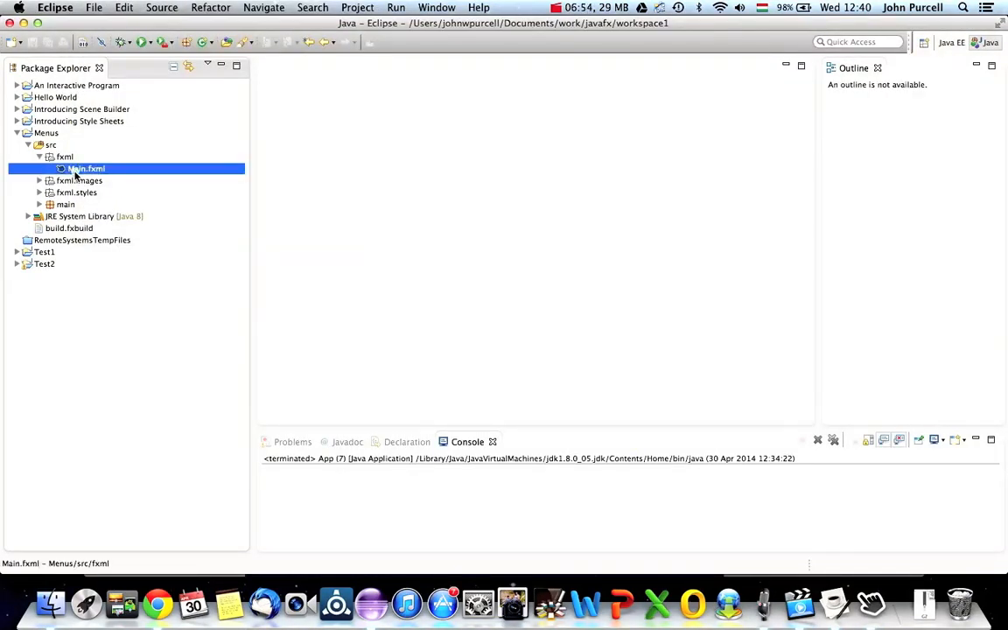
# - View Main.fxml in the Text Editor to verify _File, E_xit and the accelerator, then close it
pyautogui.rightClick(86, 168)
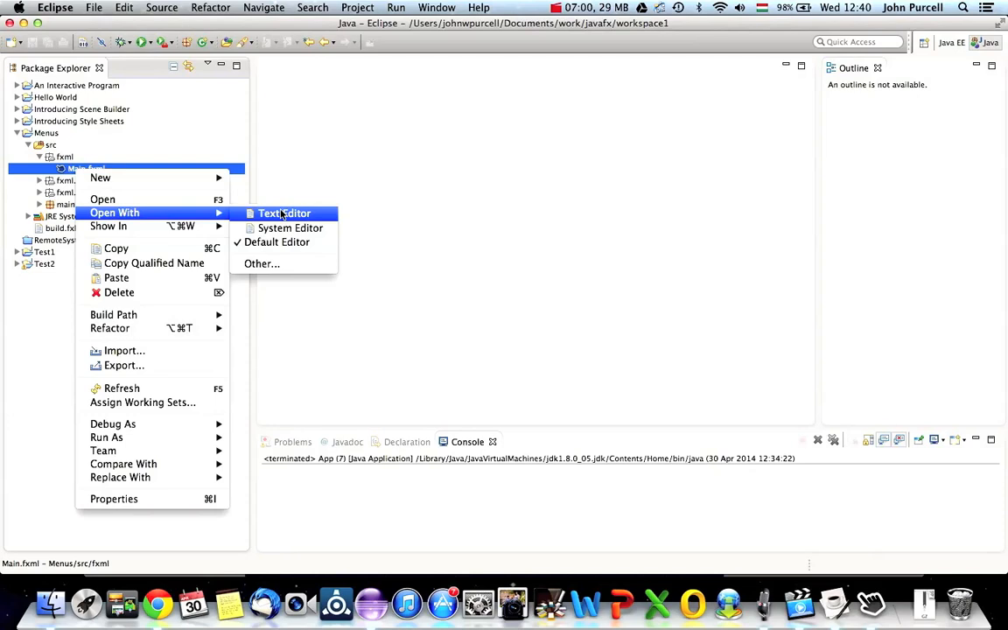
pyautogui.click(284, 213)
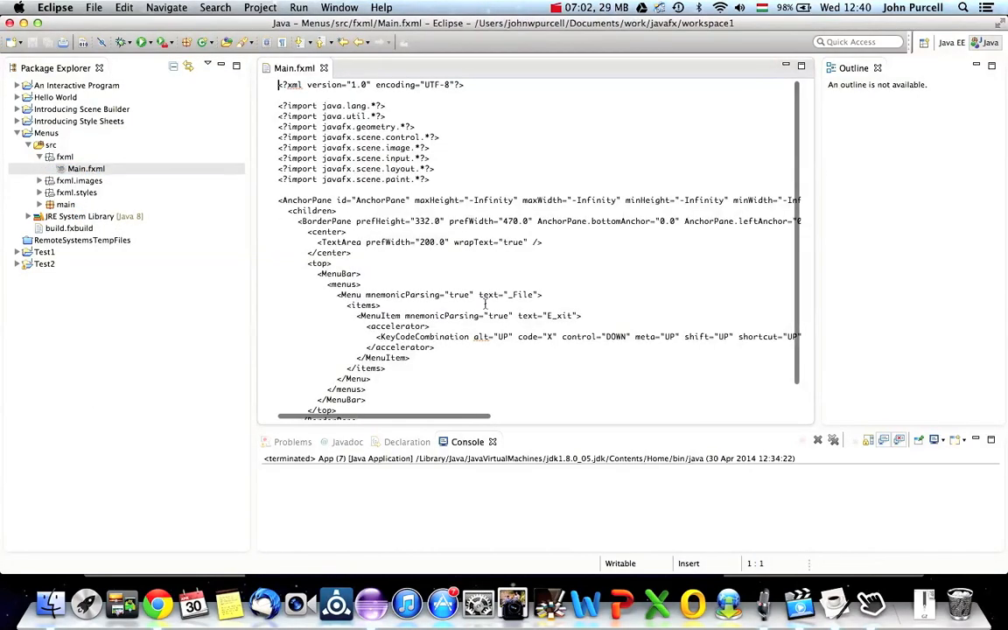
pyautogui.scroll(-3)
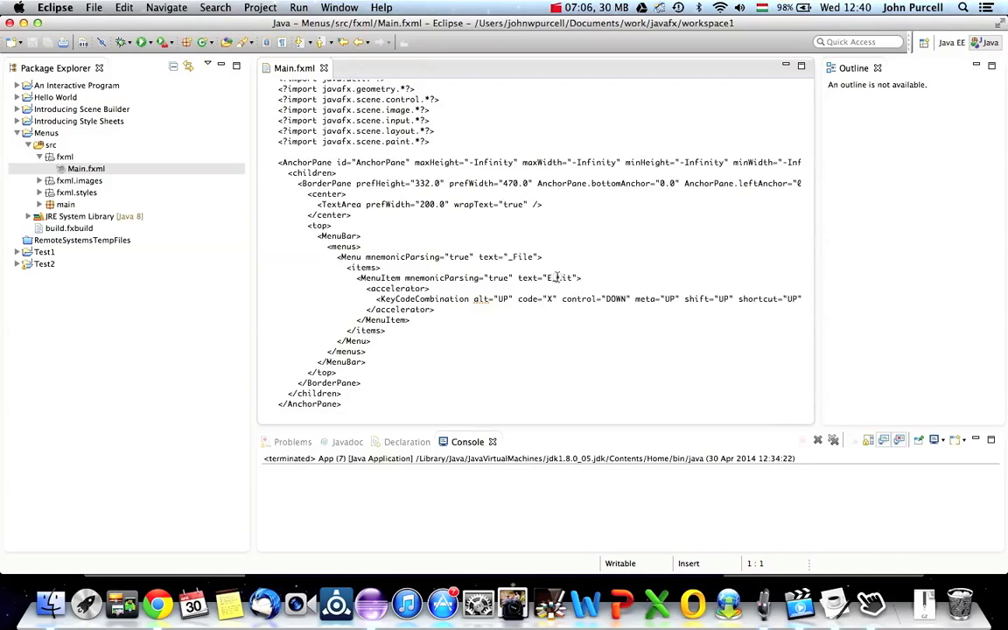
pyautogui.click(560, 277)
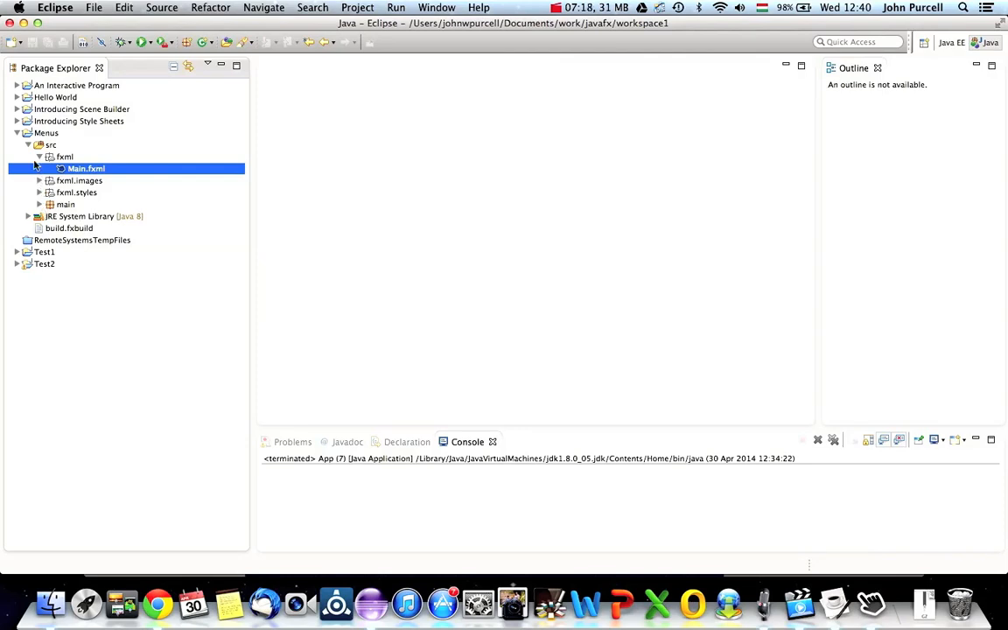
# - Open MainController.java from the main package
pyautogui.click(39, 204)
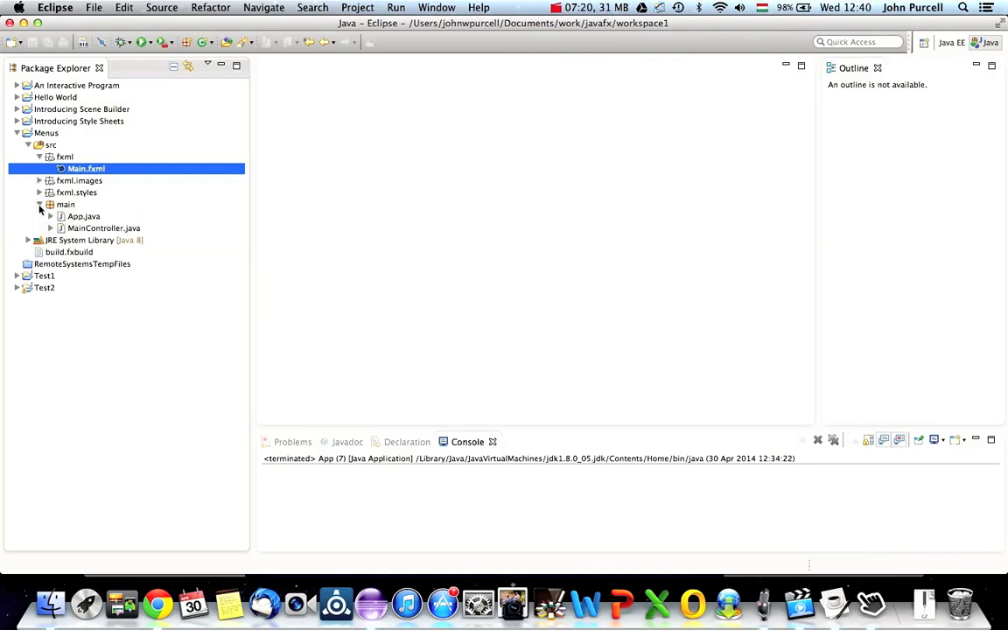
pyautogui.doubleClick(103, 228)
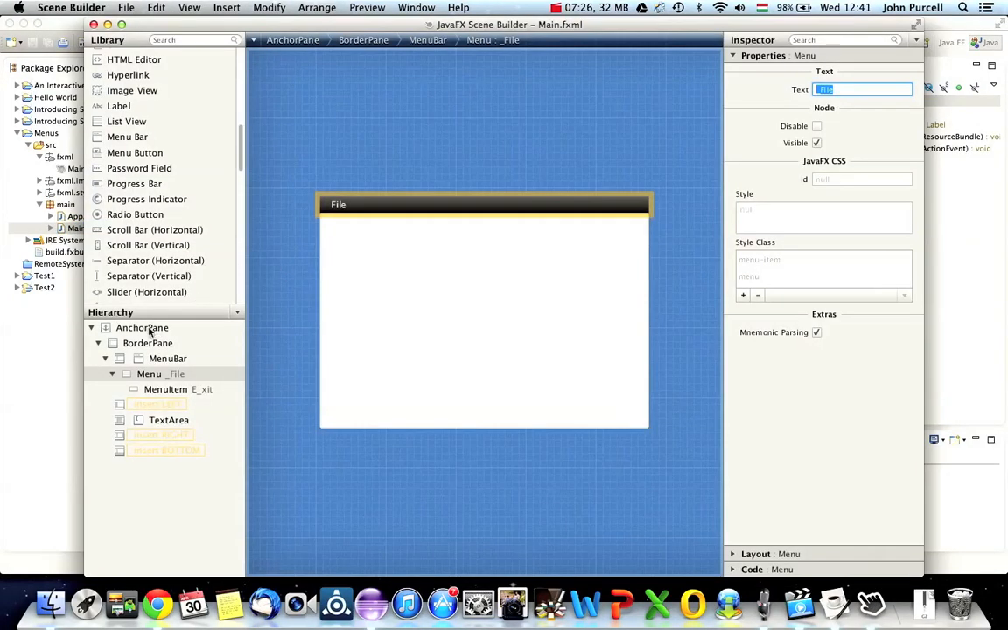
pyautogui.click(142, 327)
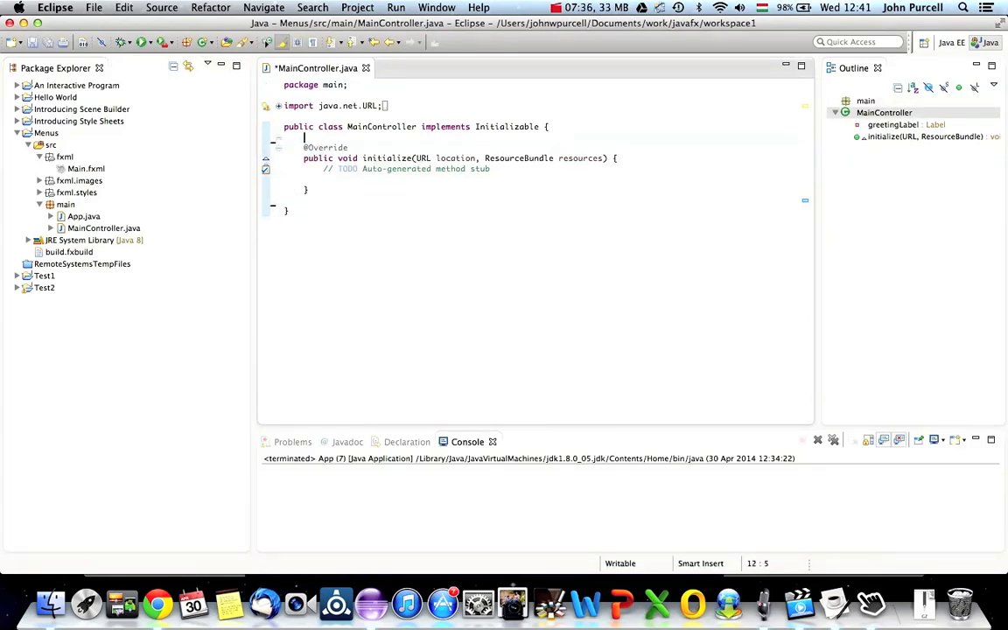
# - Write public void doExit() { Platform.exit(); } and import javafx.application.Platform
pyautogui.write('p')
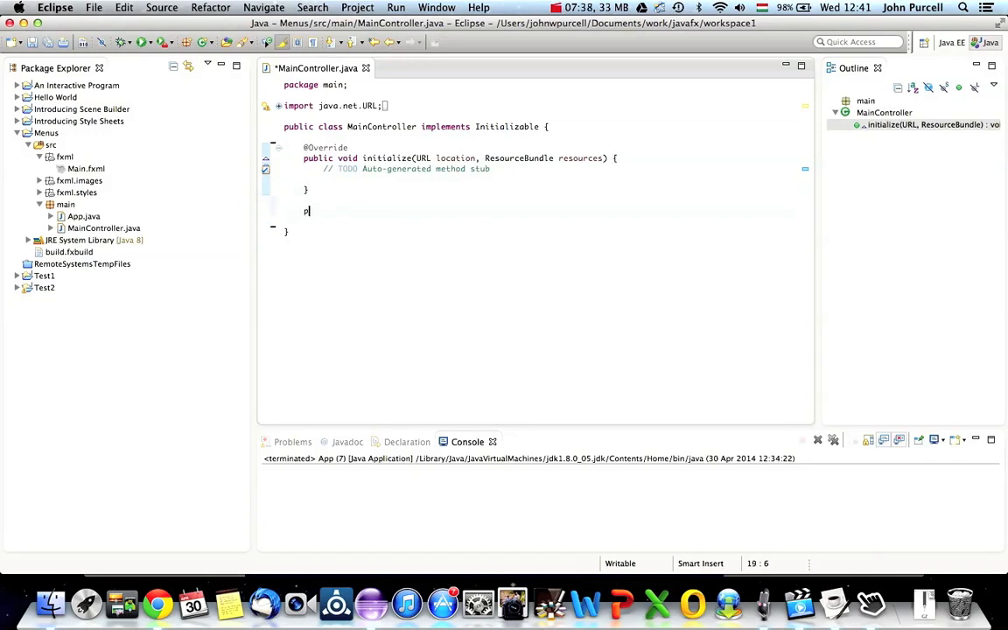
pyautogui.write('ublic void do')
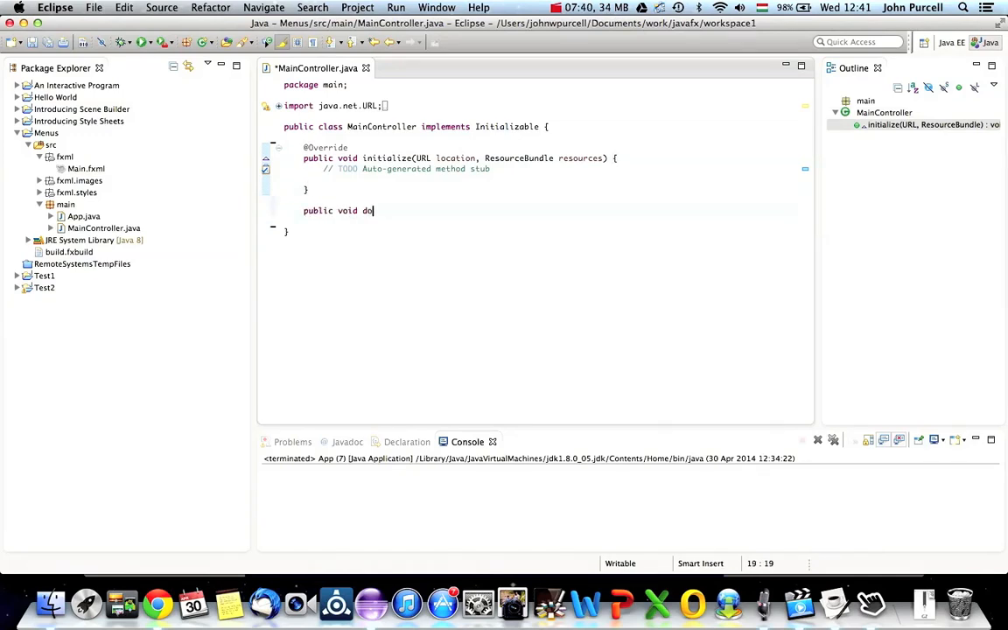
pyautogui.write('Exit()')
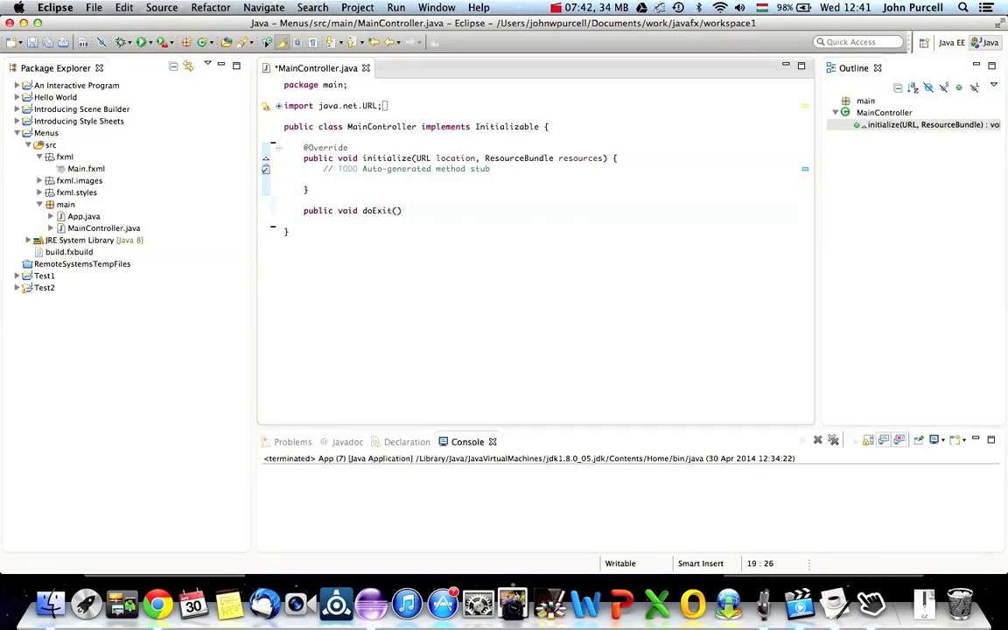
pyautogui.write('{')
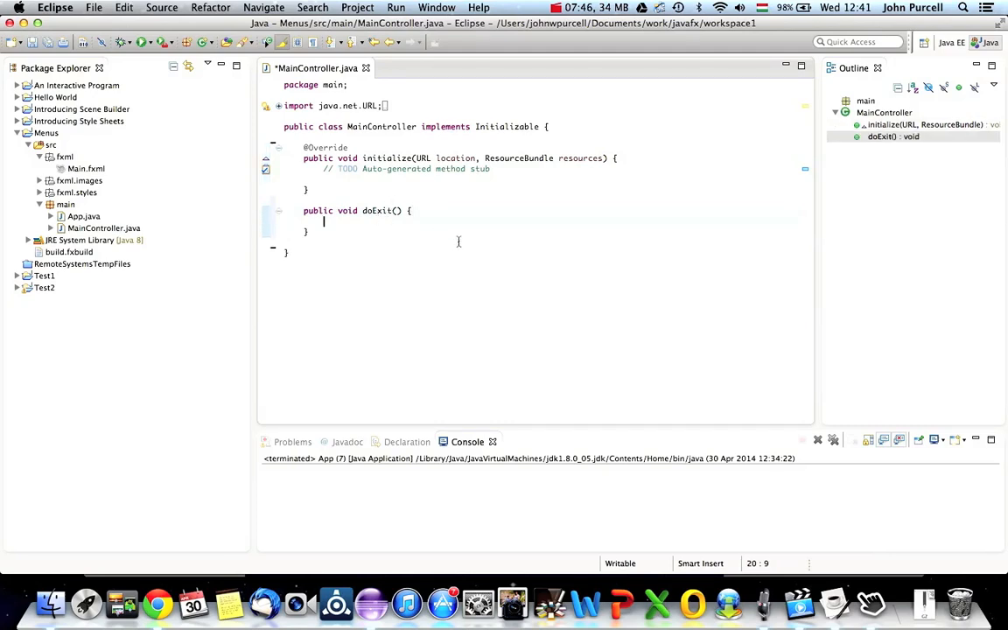
pyautogui.write('Plat')
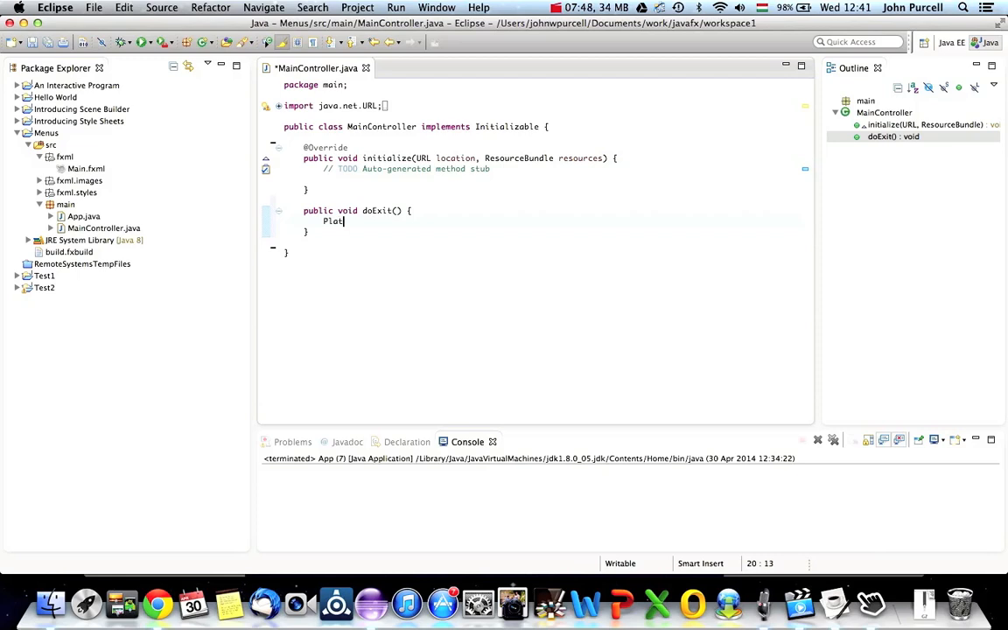
pyautogui.write('form.')
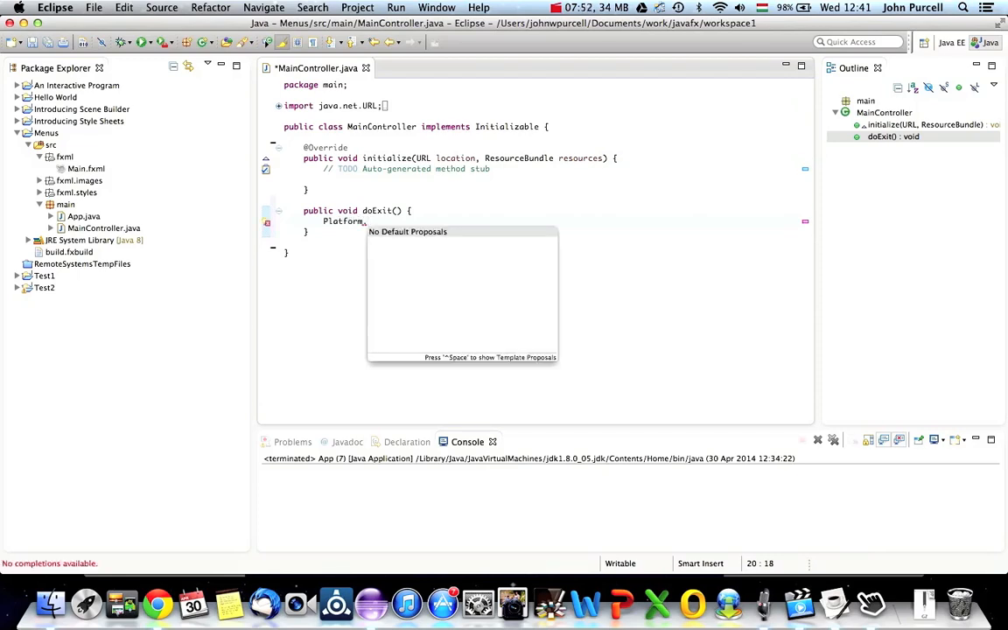
pyautogui.write('exit()')
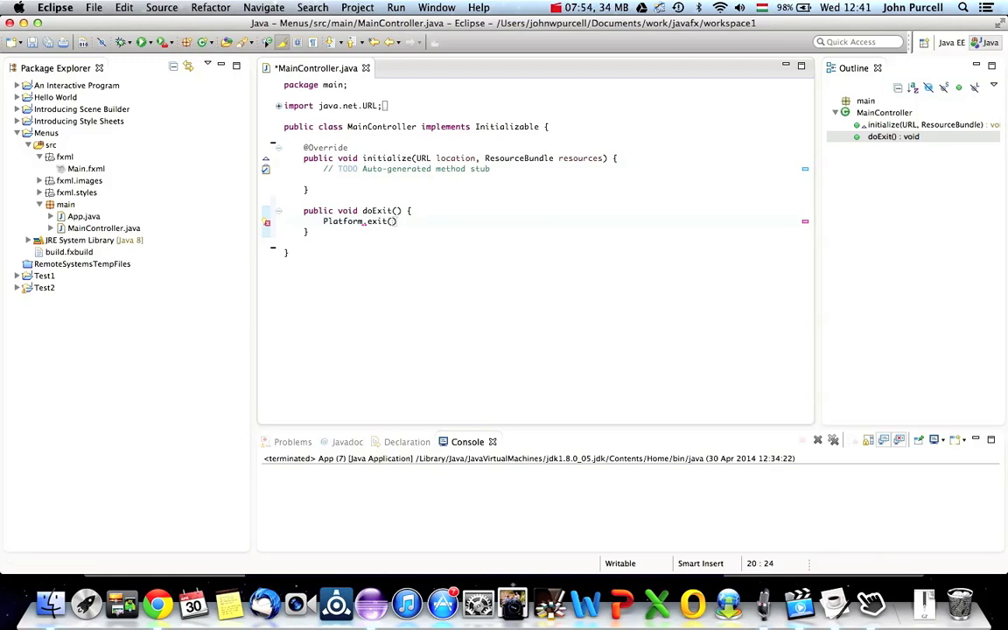
pyautogui.write(';')
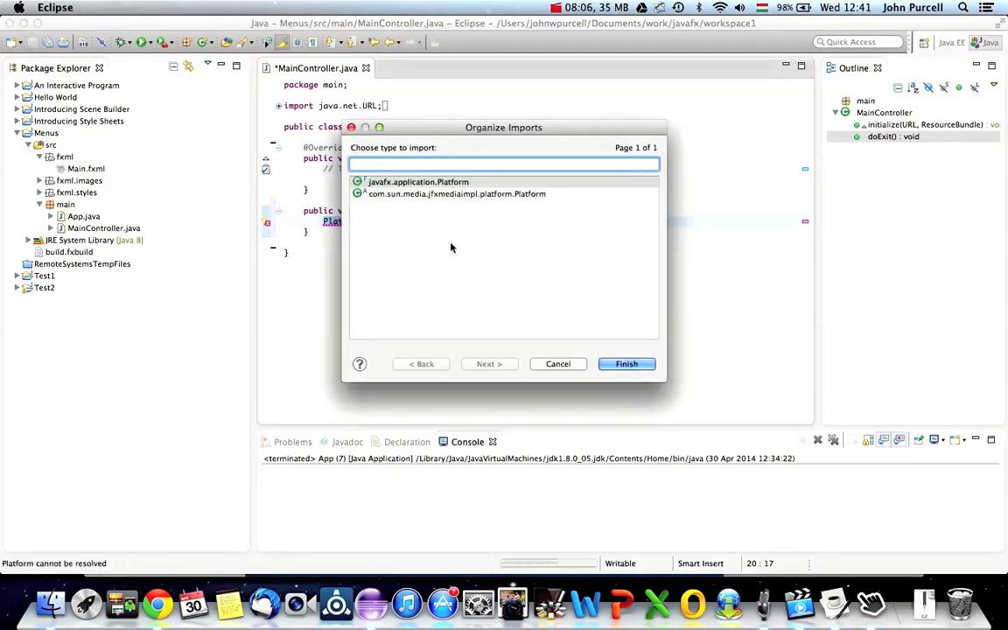
pyautogui.click(418, 181)
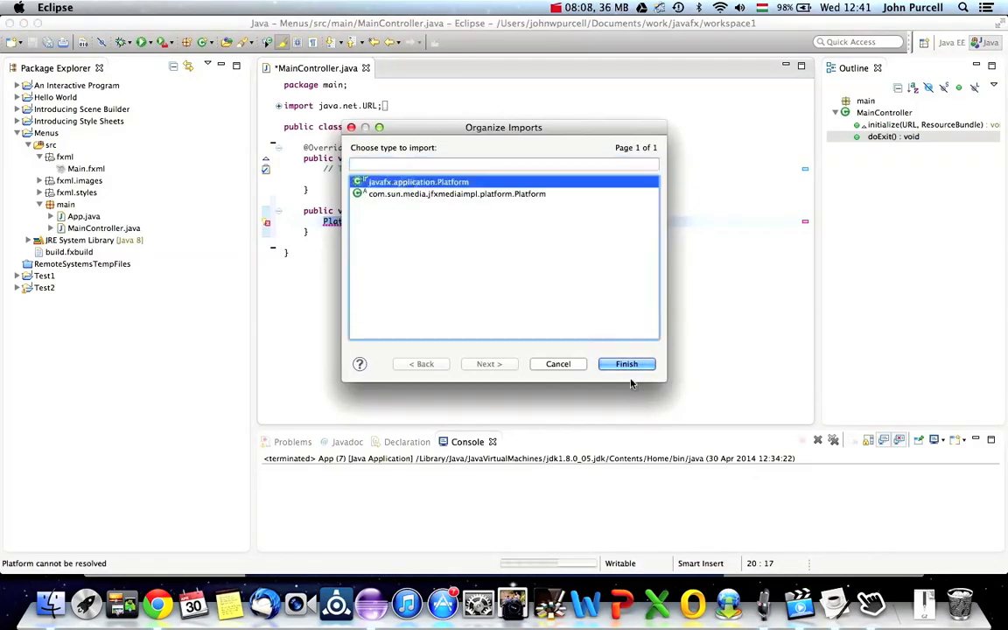
pyautogui.click(626, 364)
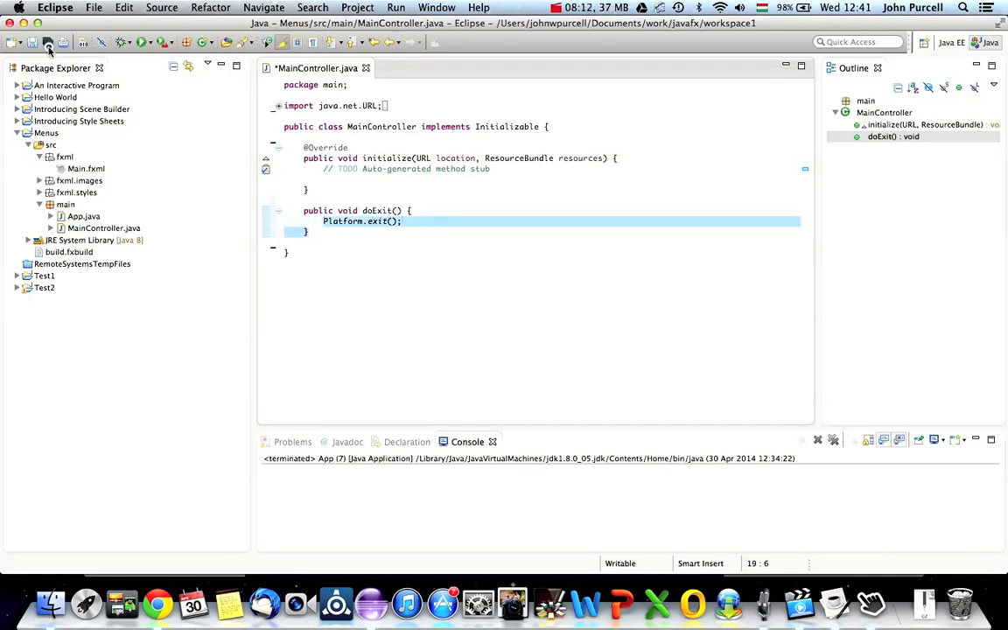
# - Save the controller, then select the Exit menu item in Scene Builder and show its Code properties
pyautogui.click(49, 42)
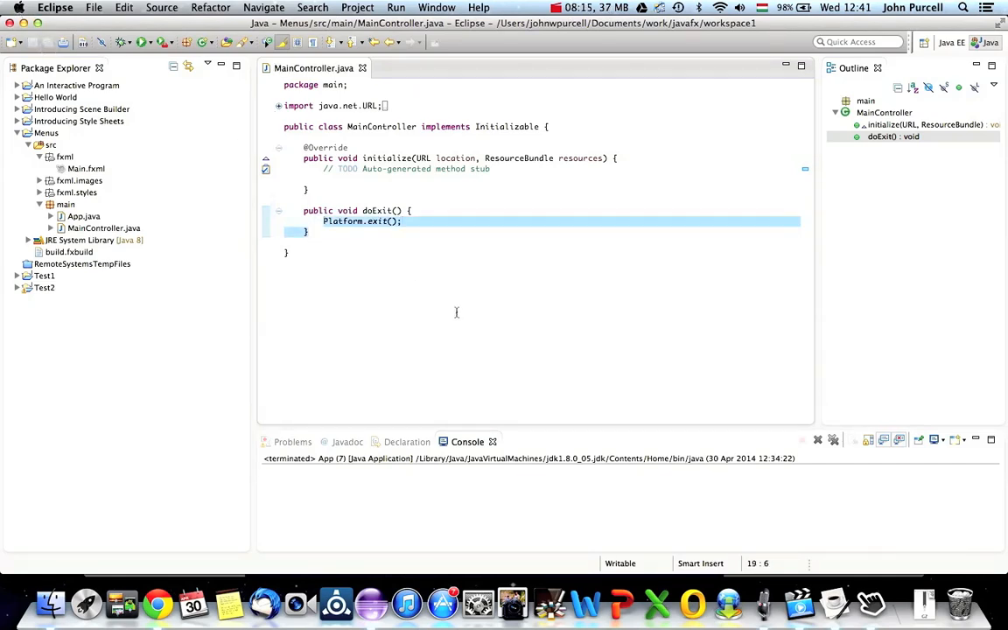
pyautogui.moveTo(873, 602)
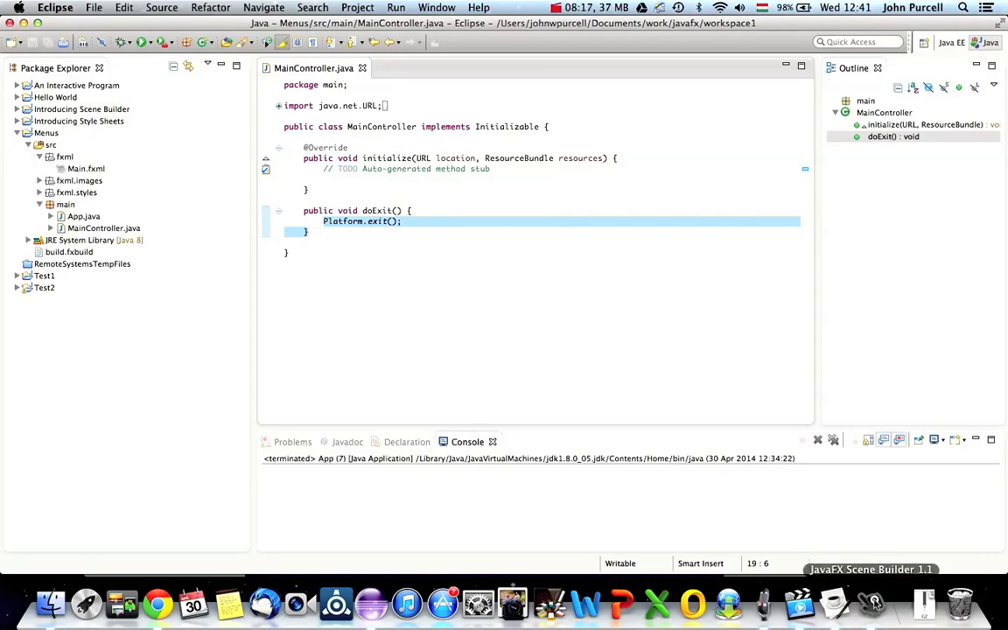
pyautogui.click(871, 601)
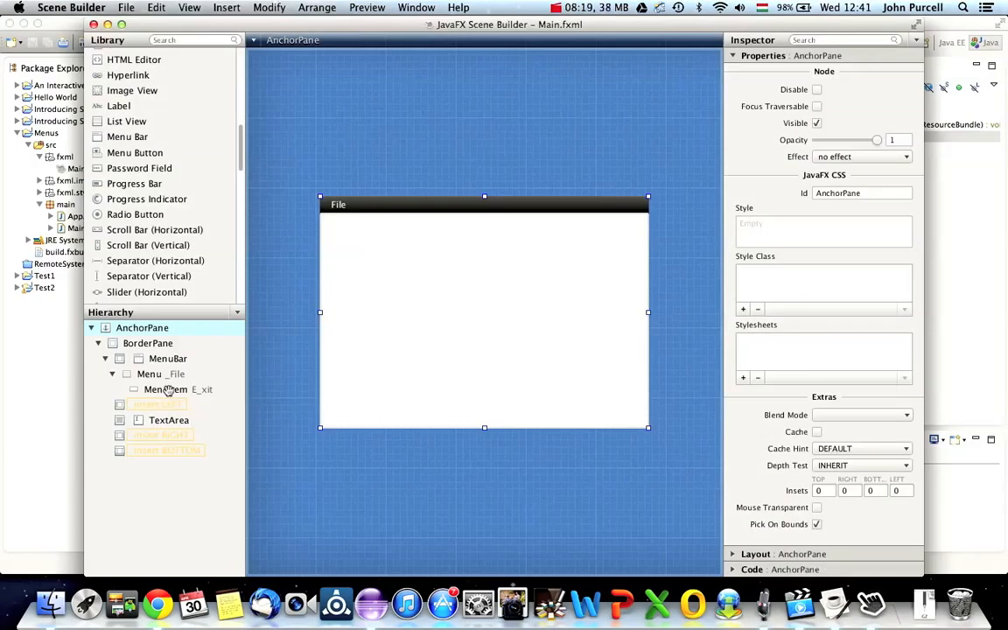
pyautogui.click(166, 389)
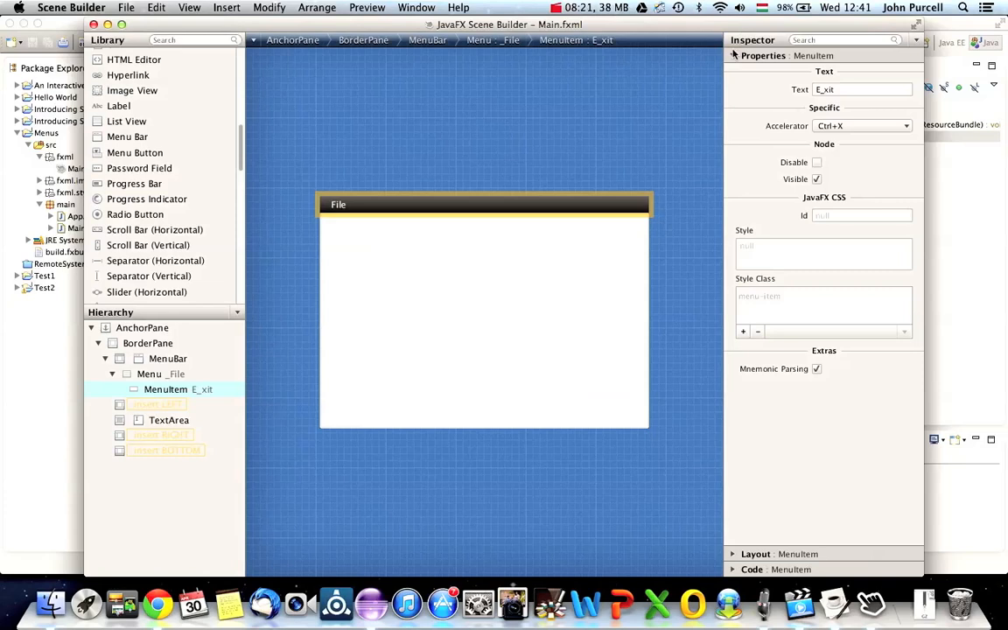
pyautogui.click(762, 55)
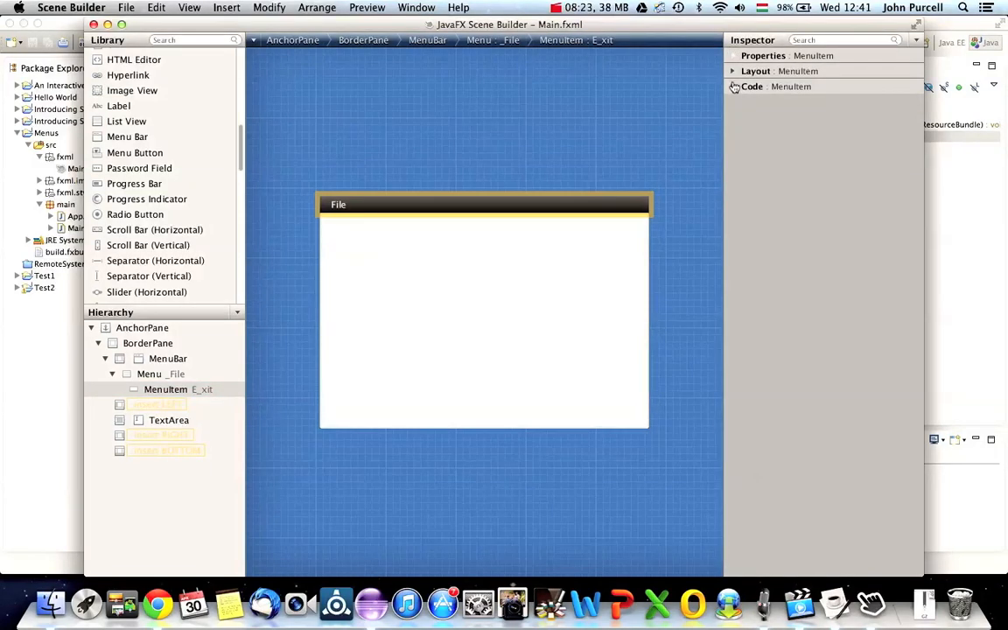
pyautogui.click(751, 85)
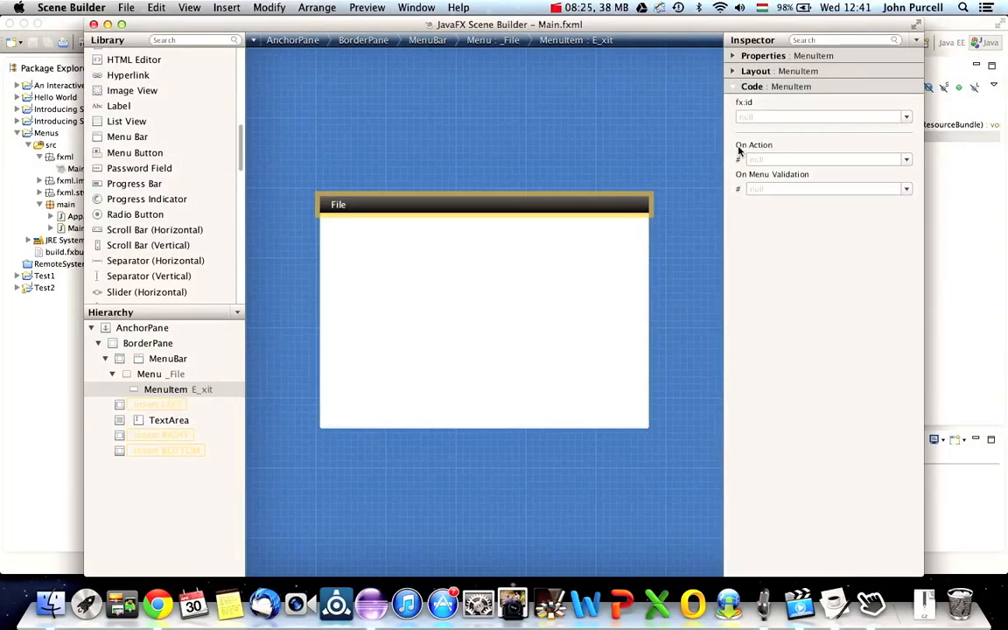
# - Set the Exit menu item's On Action handler to doExit
pyautogui.click(823, 159)
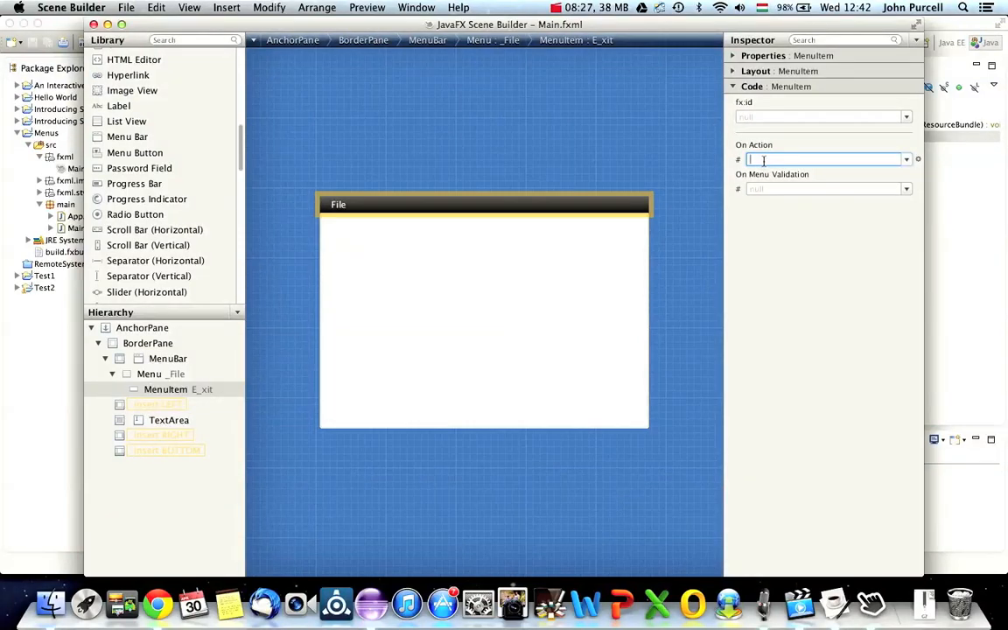
pyautogui.write('doS')
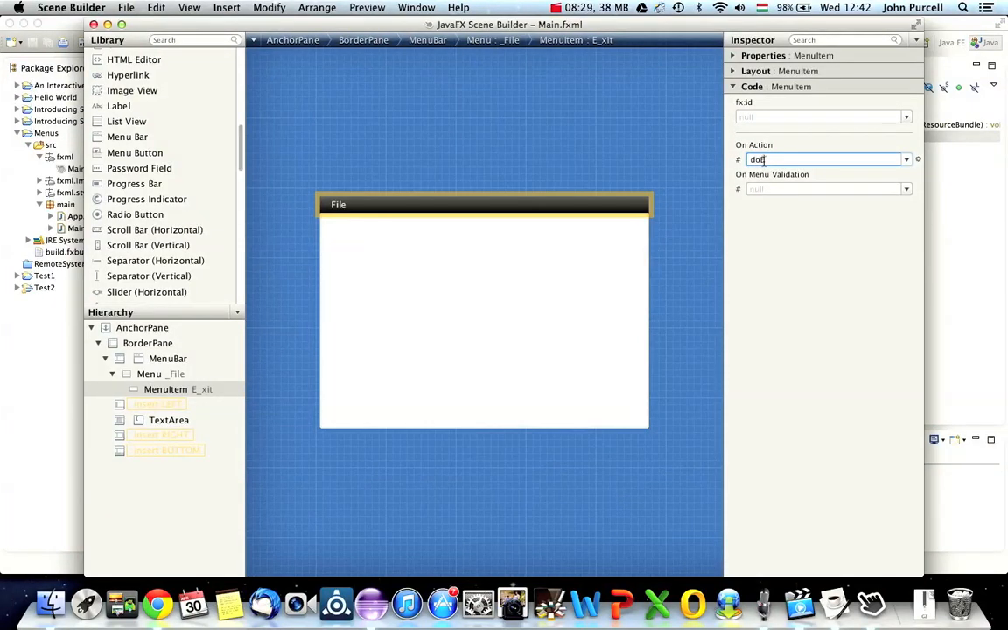
pyautogui.write('xit')
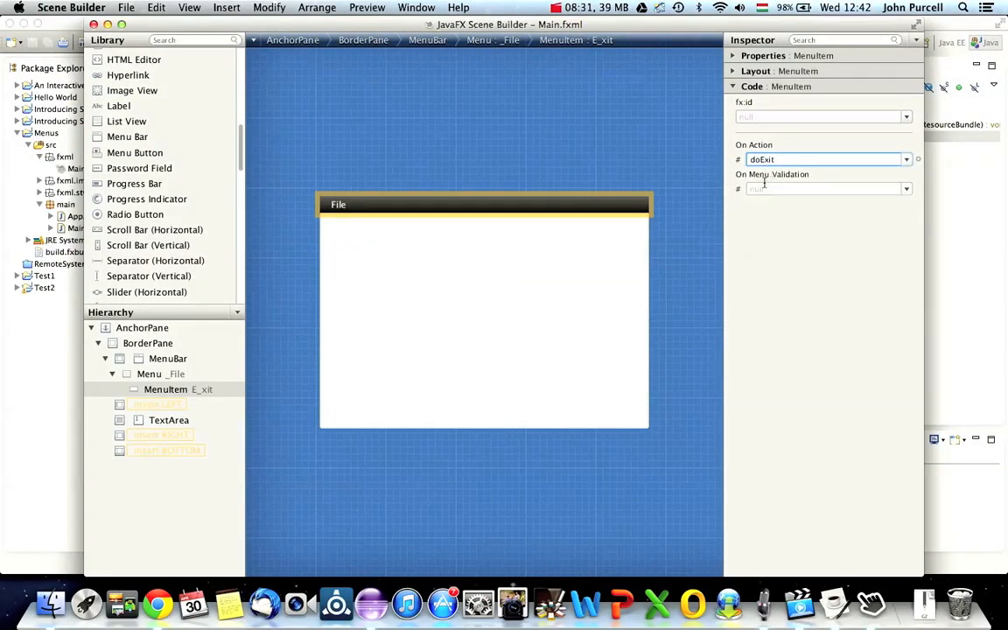
pyautogui.click(822, 188)
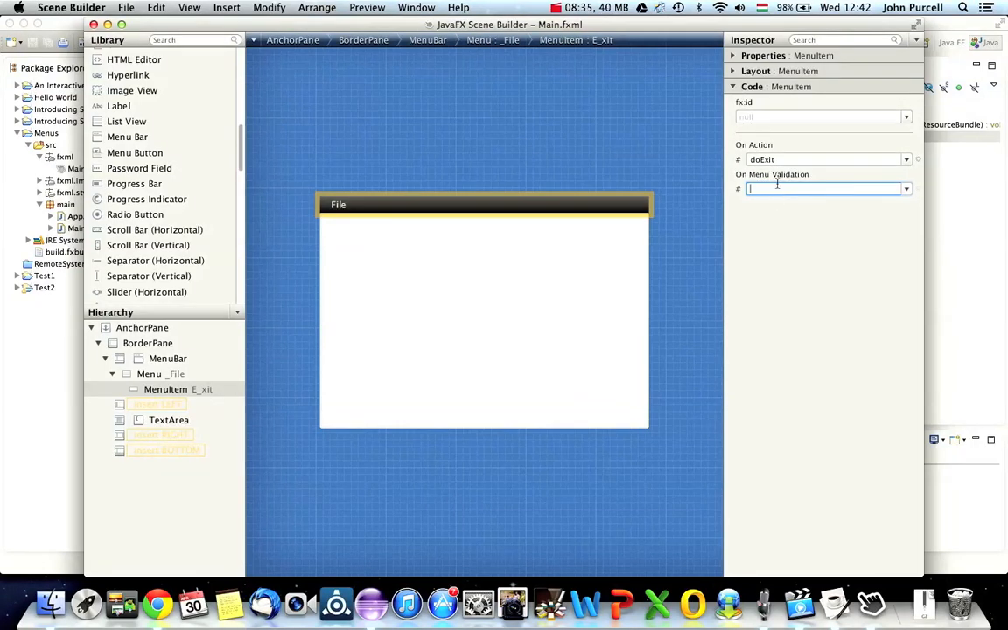
pyautogui.click(823, 159)
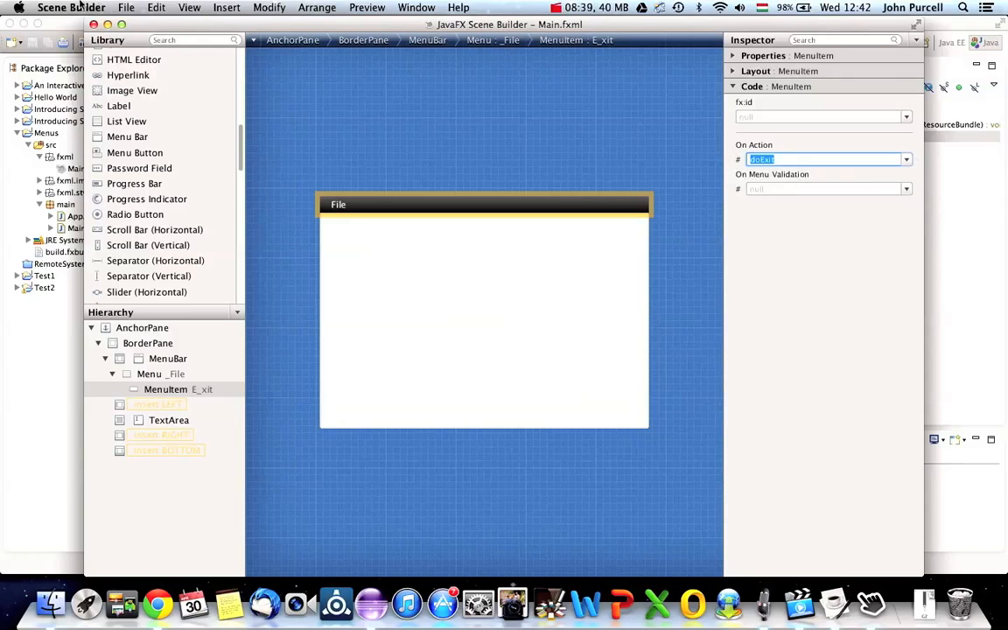
pyautogui.click(126, 7)
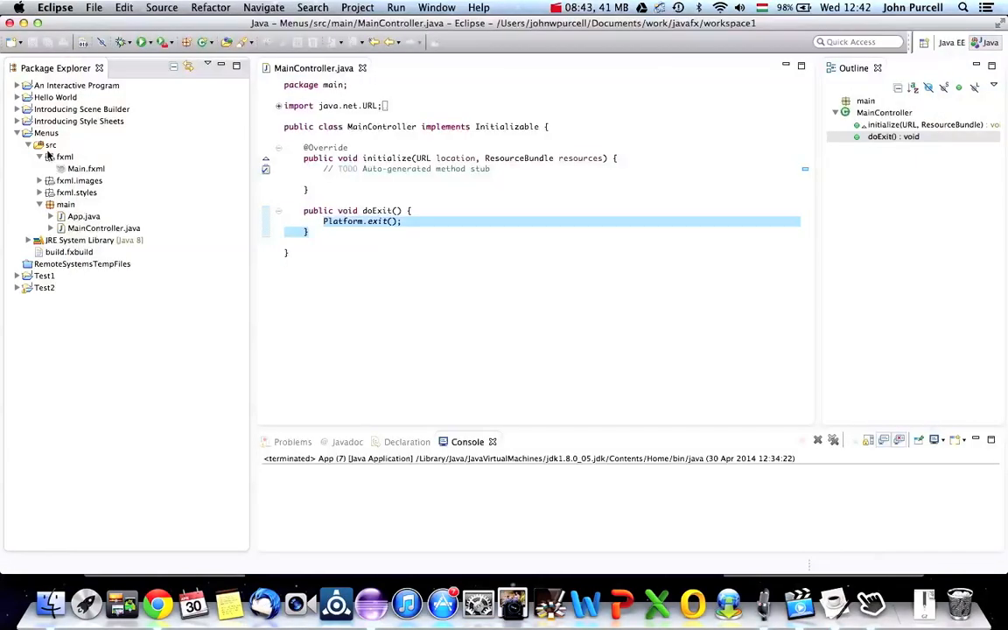
# - Run the Menus project as a Java application and focus its text area
pyautogui.rightClick(47, 132)
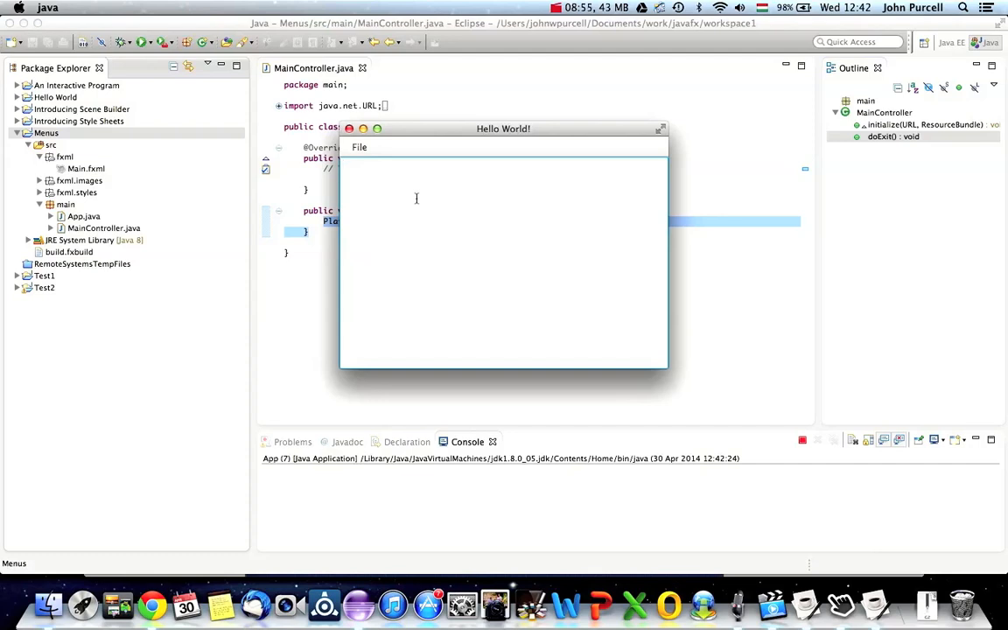
pyautogui.click(359, 147)
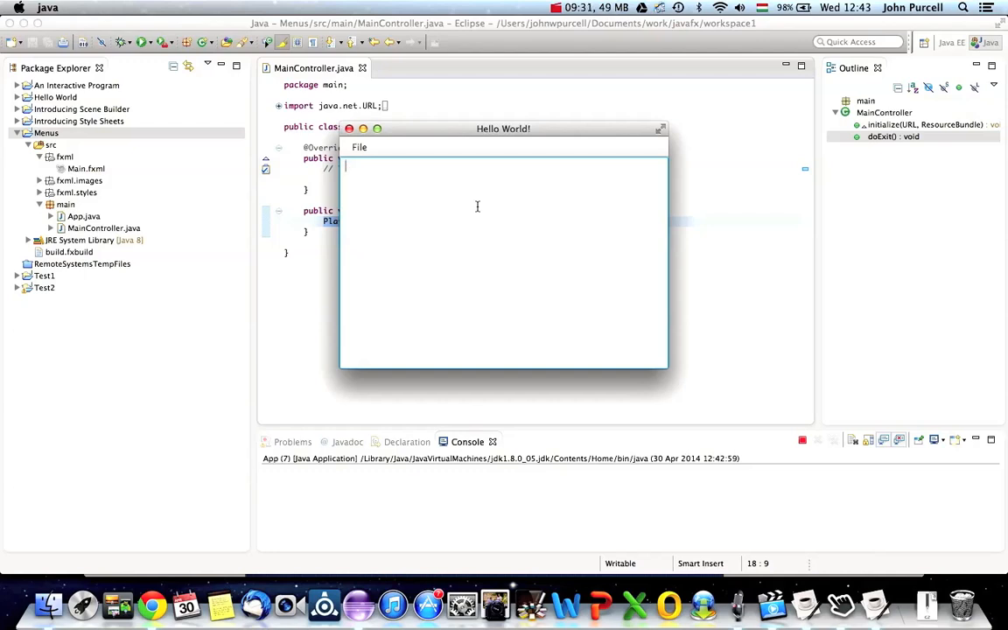
# - Try the app's File menu, type 'adfdafklkj', then focus Chrome's newsletter Email field
pyautogui.click(359, 147)
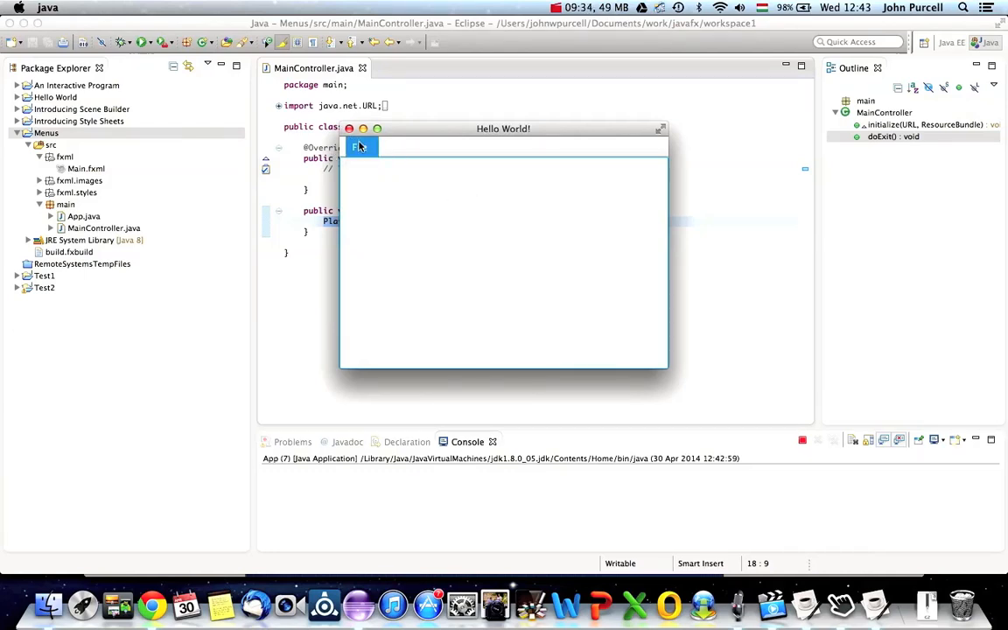
pyautogui.click(360, 147)
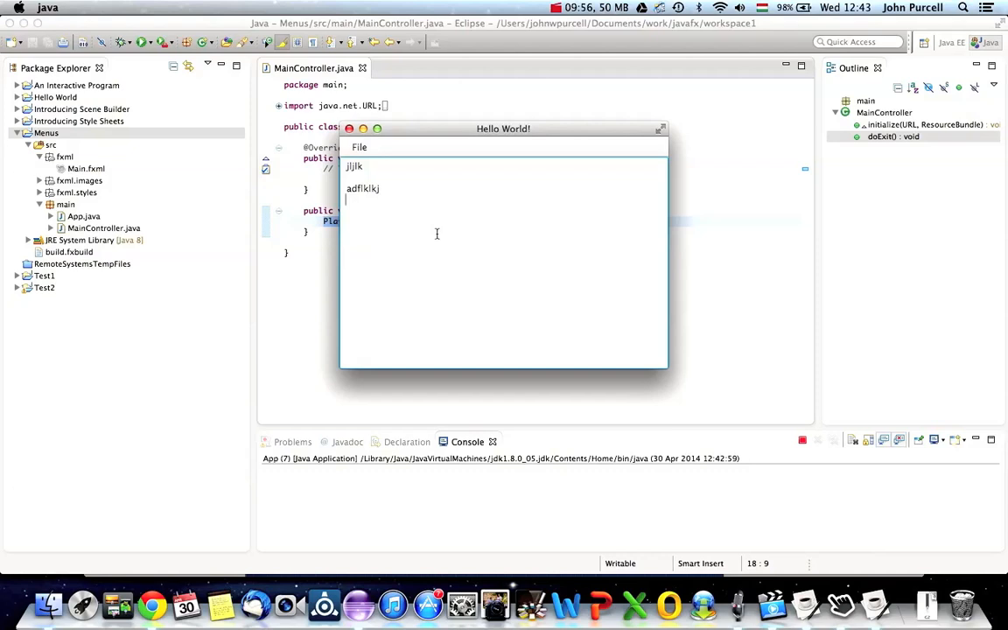
pyautogui.write('adfdafklkj')
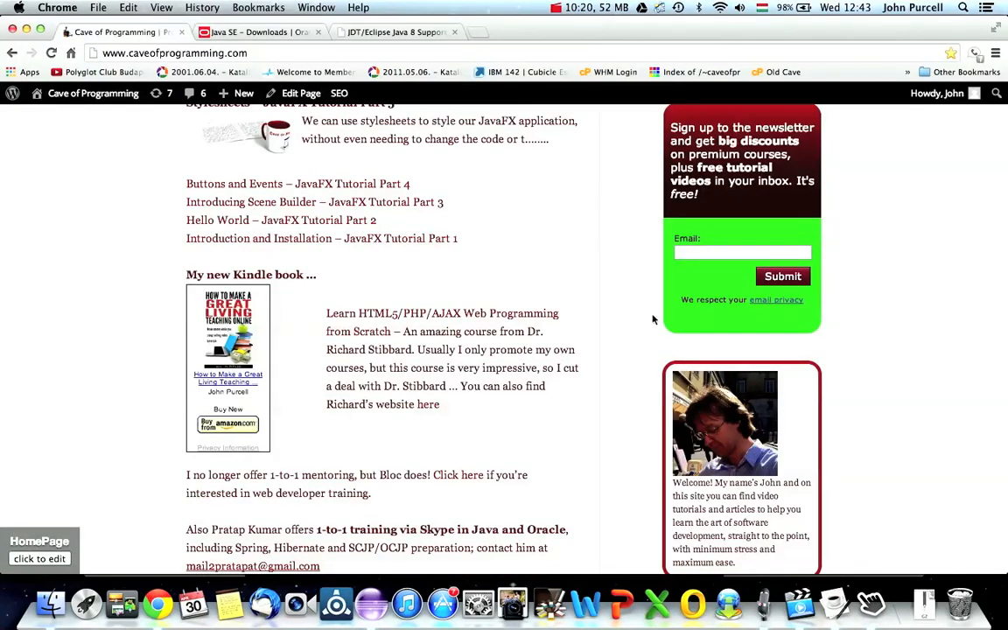
pyautogui.click(741, 252)
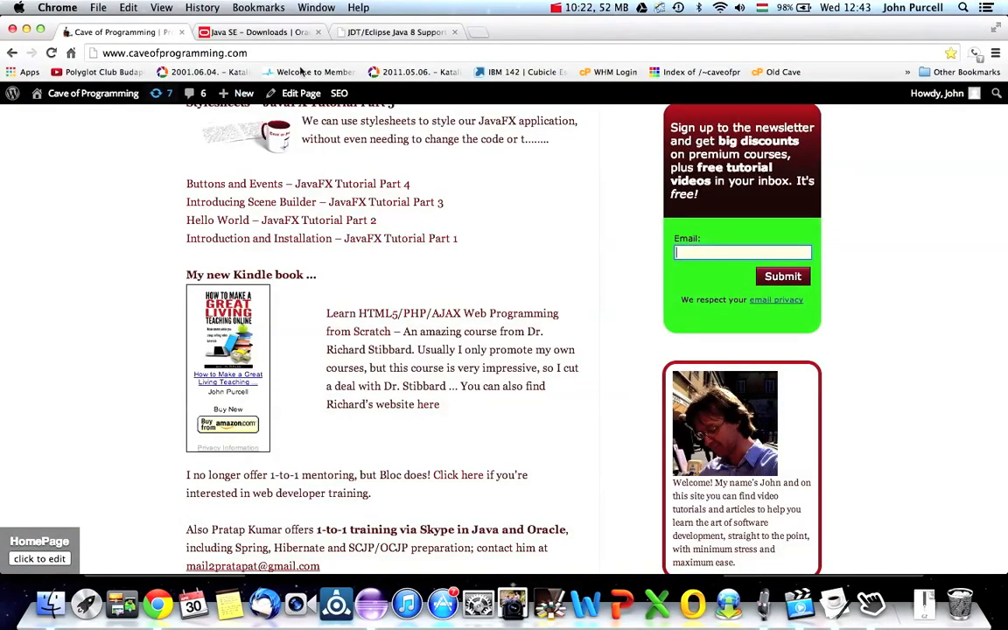
pyautogui.click(742, 252)
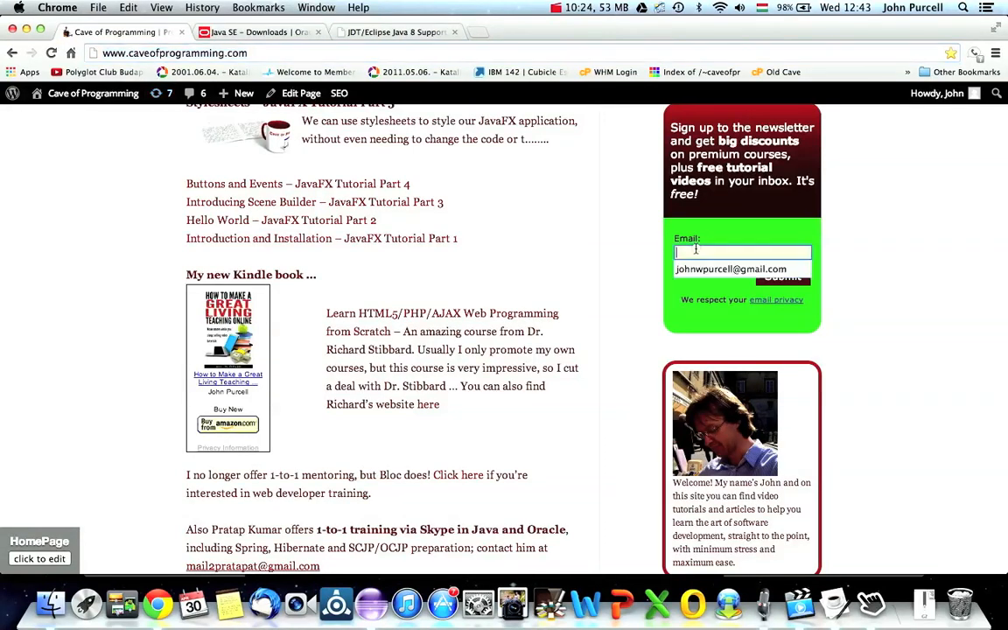